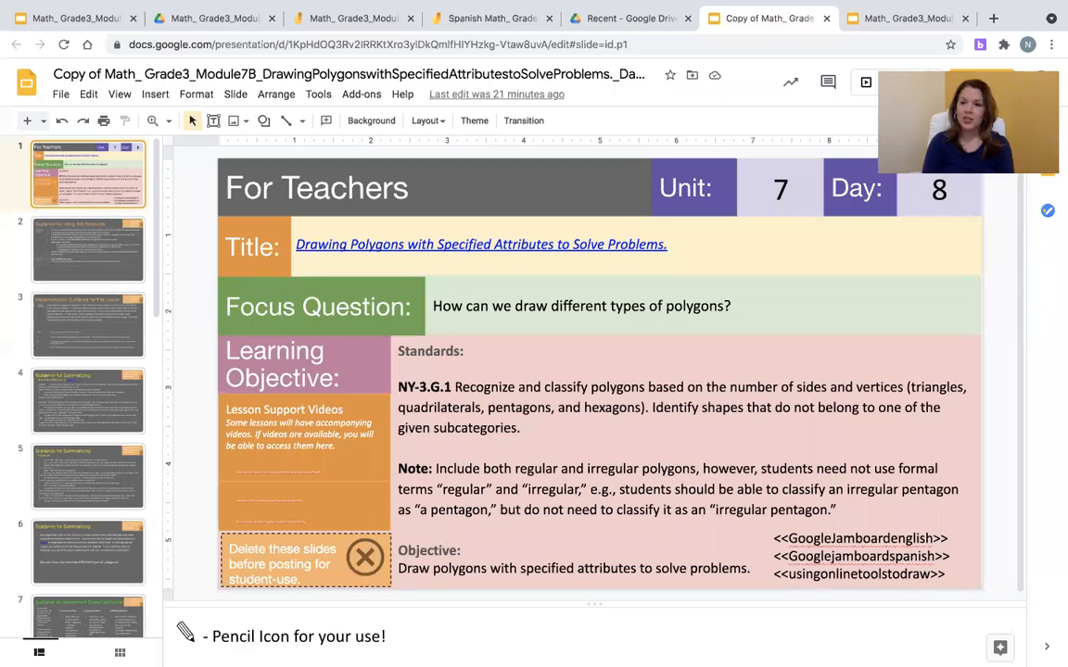
mouse_move(861, 458)
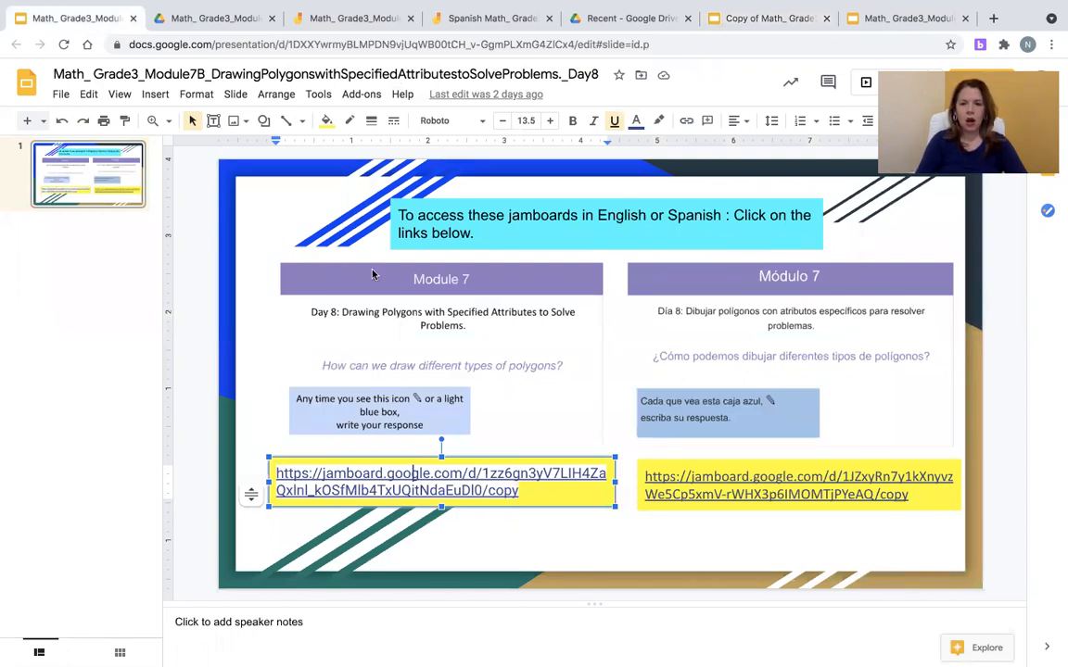
mouse_move(854, 403)
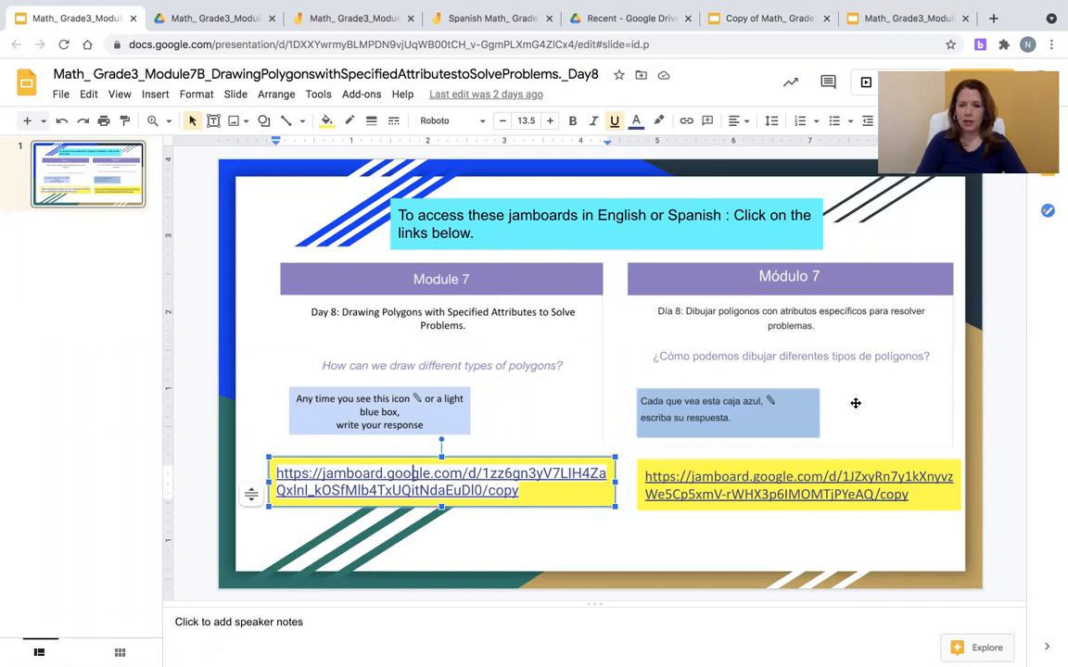
mouse_move(814, 266)
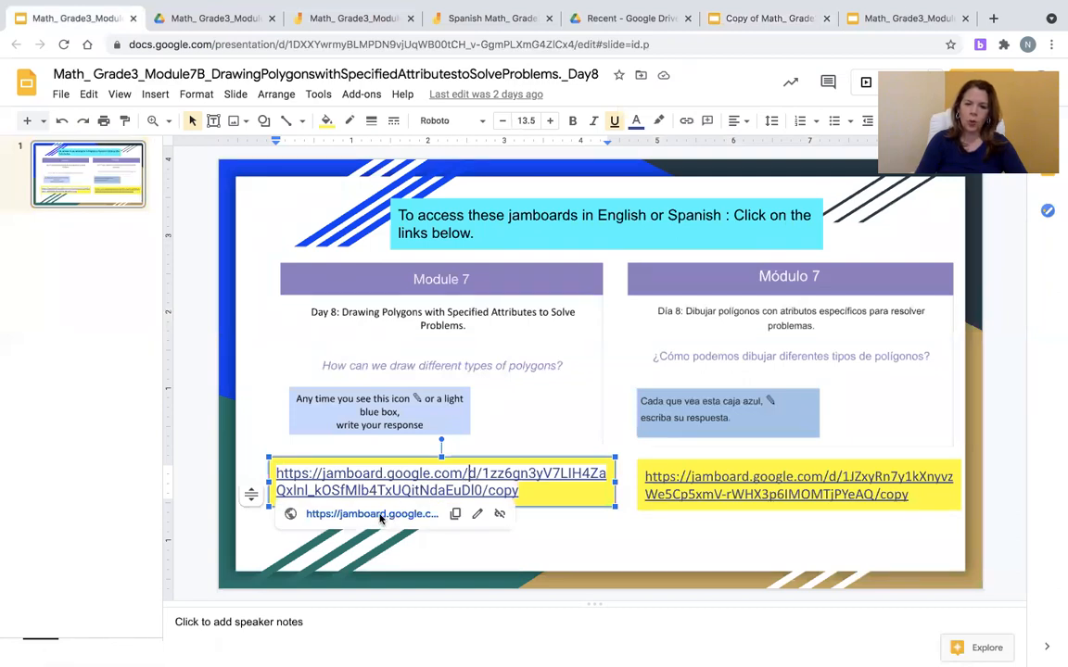
Follow the English Jamboard link to Drive's page for copying the Module 7B Day 8 board.
click(371, 514)
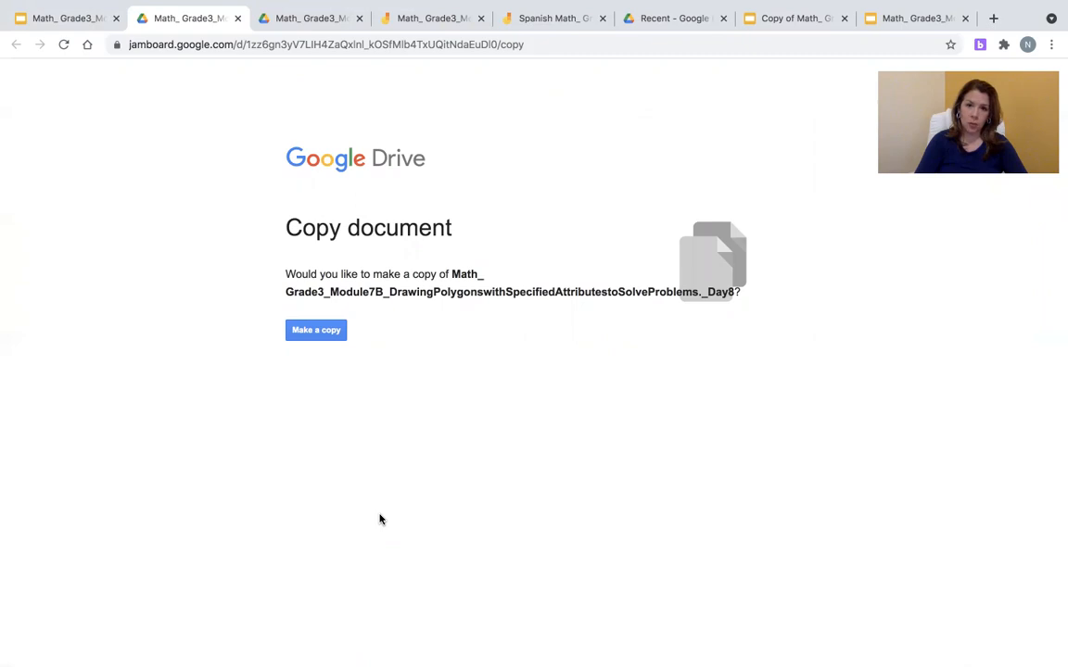
mouse_move(793, 17)
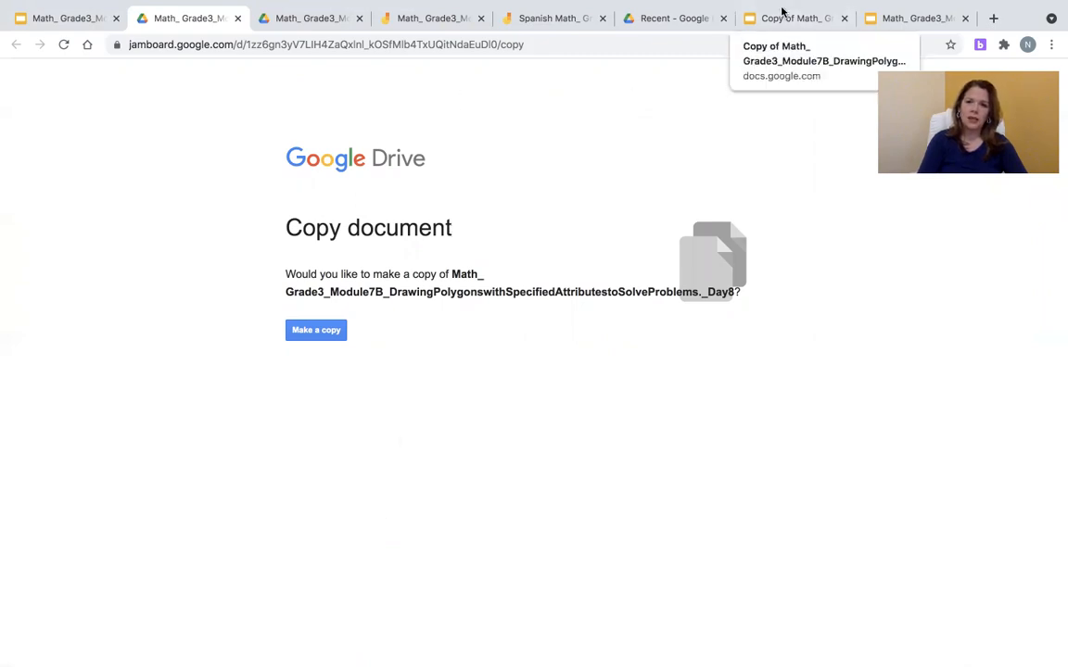
Go back to the 'Copy of Math_' deck and show slide 9, Engaging Multilingual Learners.
click(316, 330)
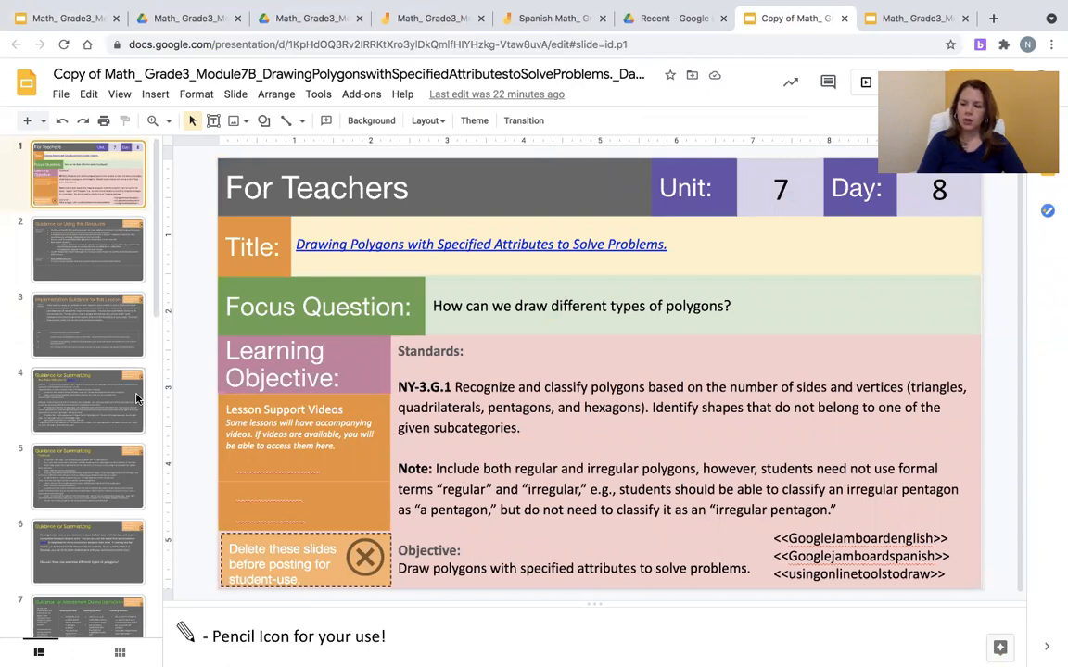
click(88, 552)
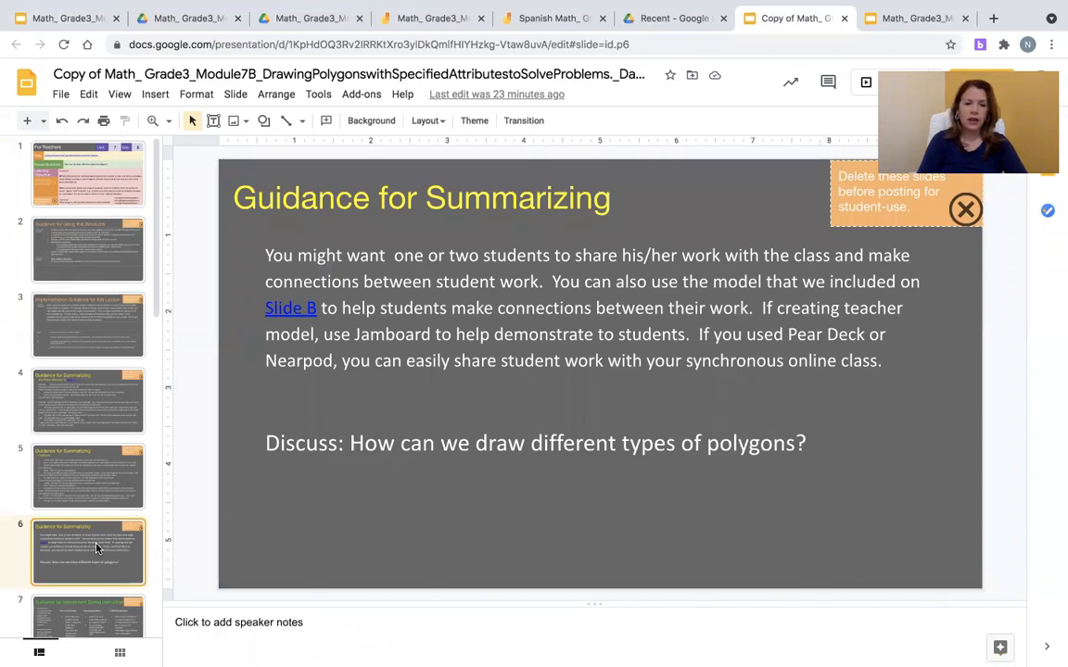
scroll(down, 3)
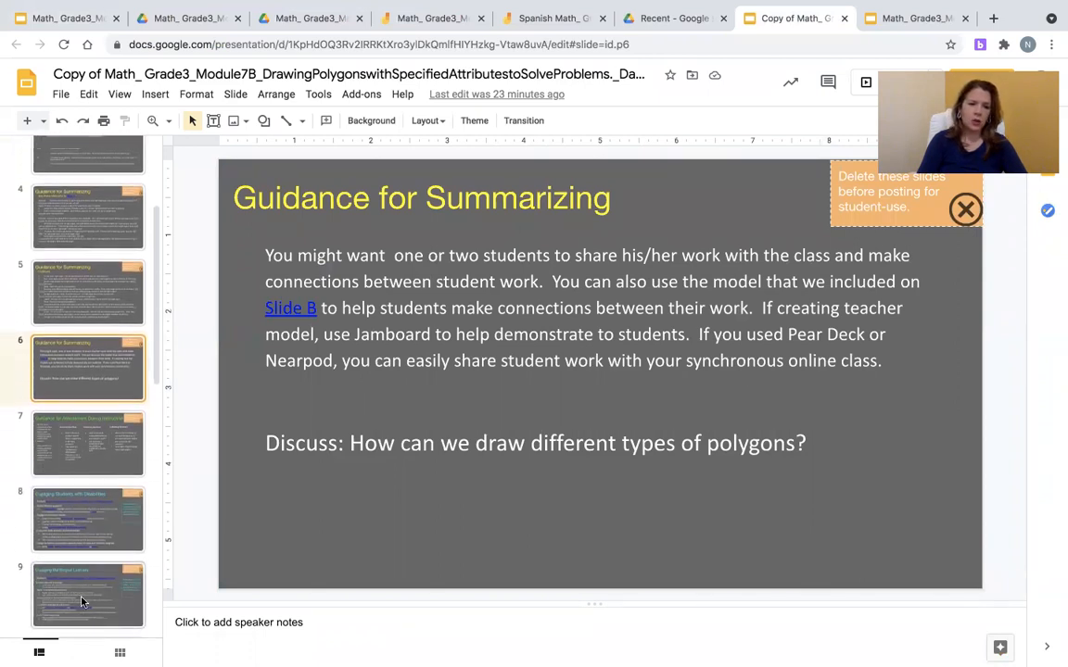
click(88, 584)
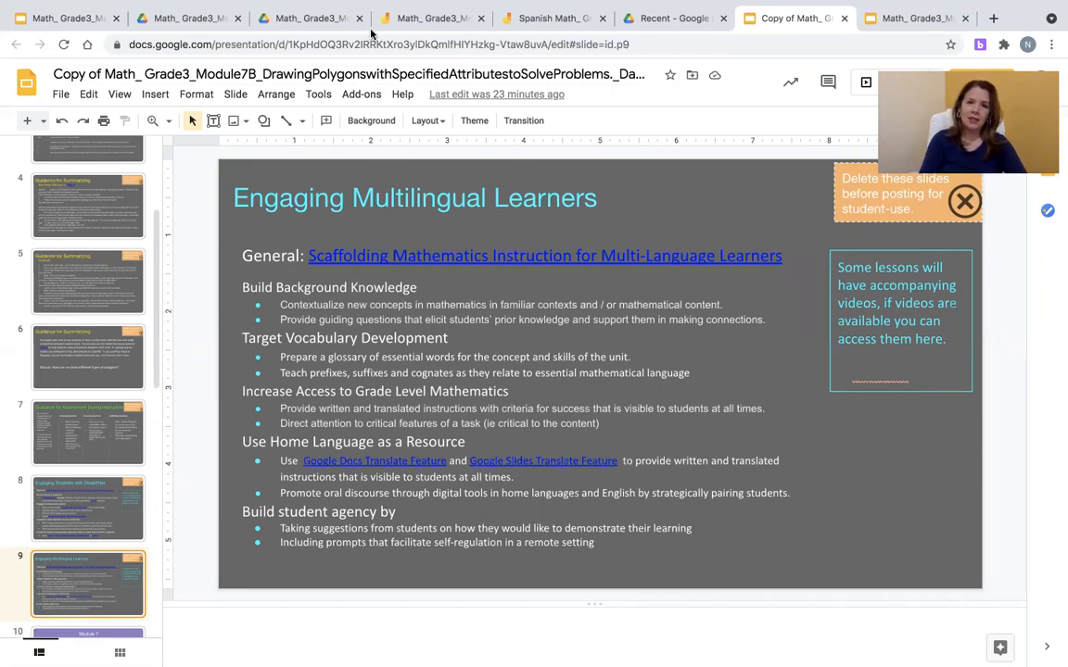
Open the Day 8 Jamboard and try the Pen, Select, Sticky note and Laser tools without adding anything.
click(428, 18)
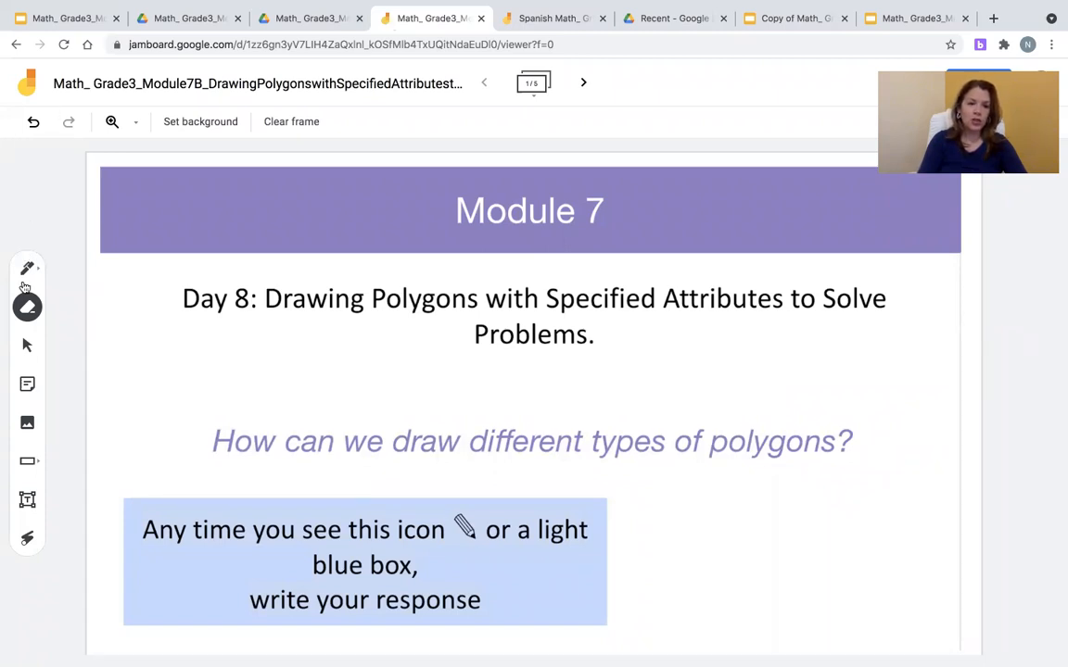
mouse_move(27, 269)
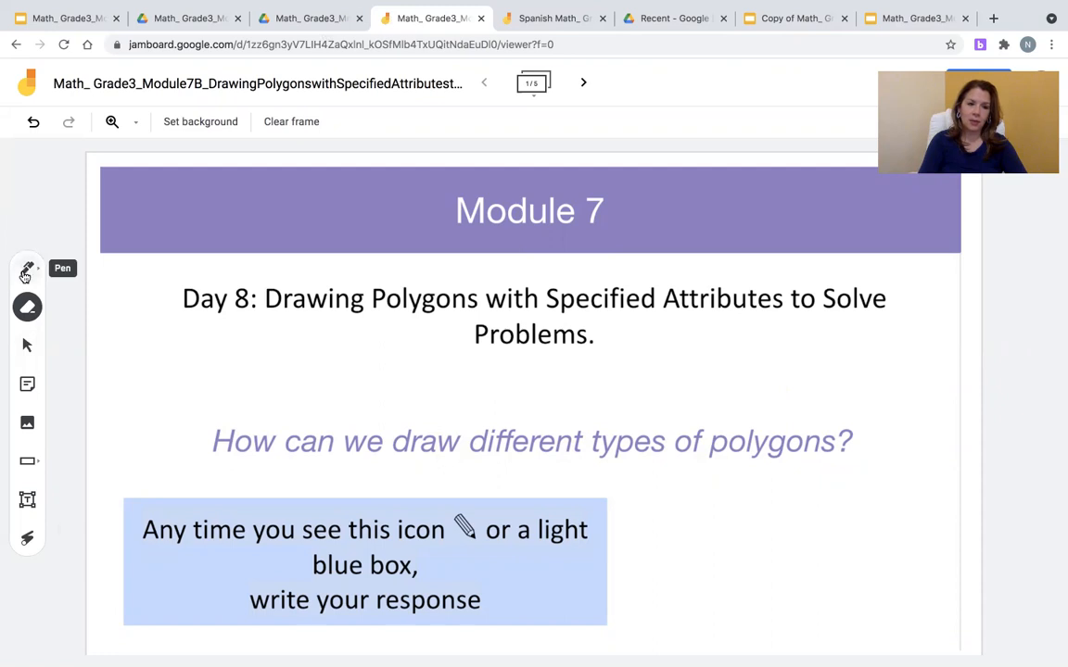
click(27, 269)
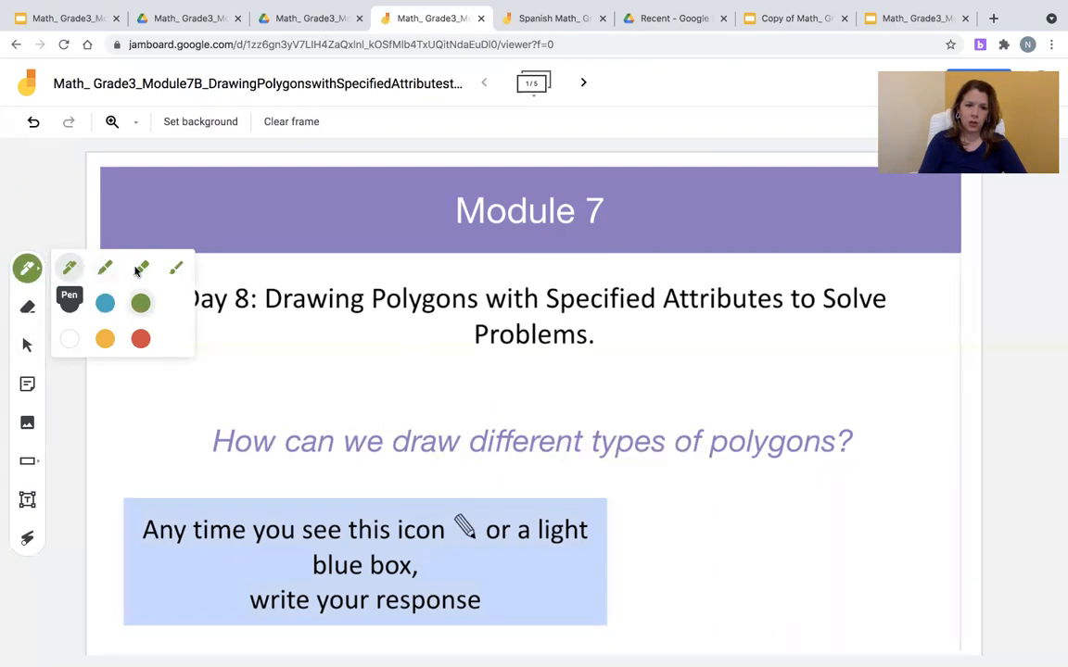
mouse_move(141, 269)
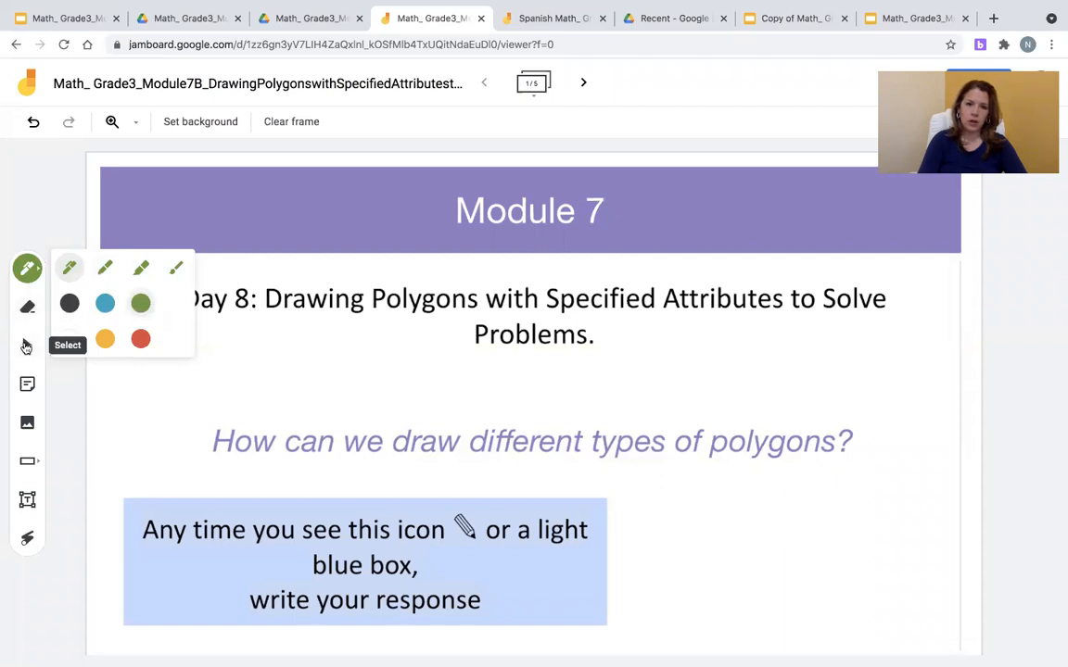
click(27, 383)
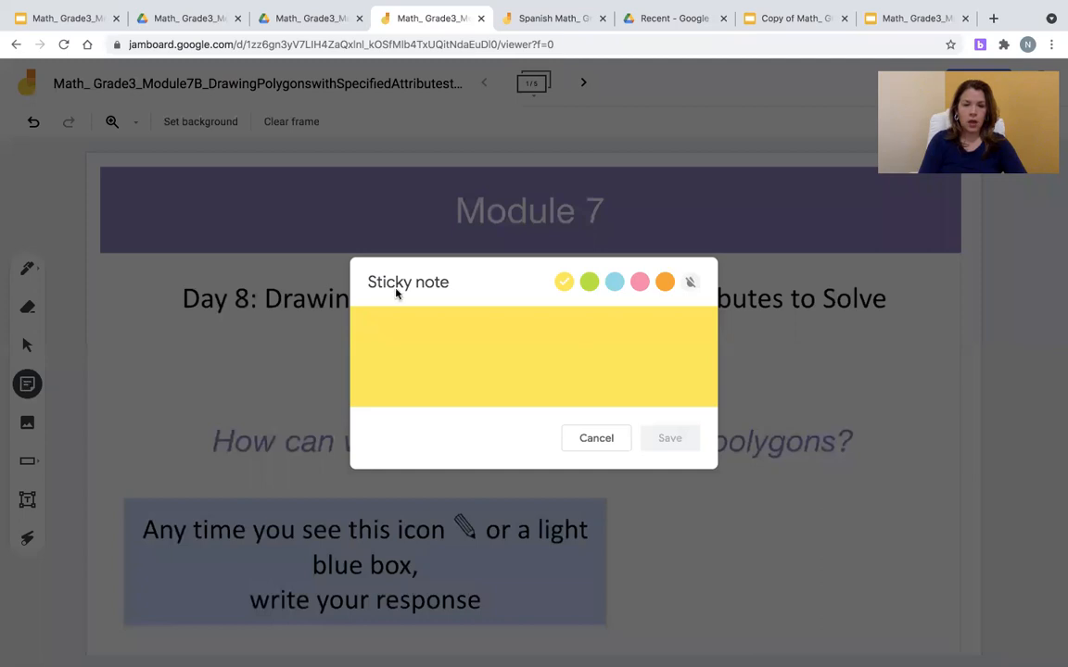
mouse_move(633, 469)
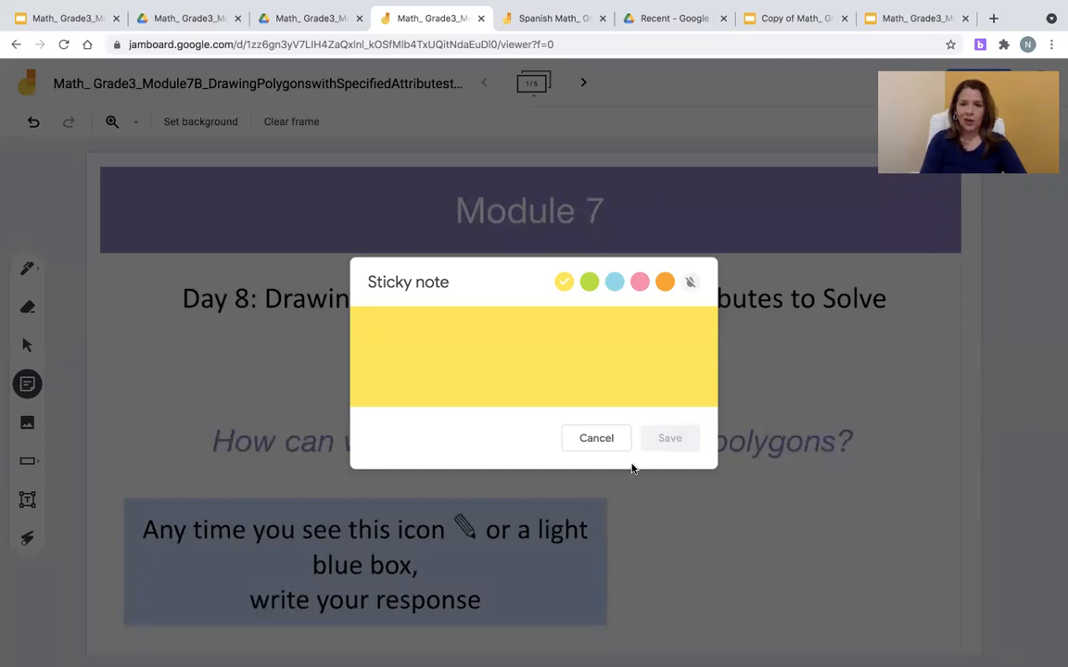
mouse_move(564, 282)
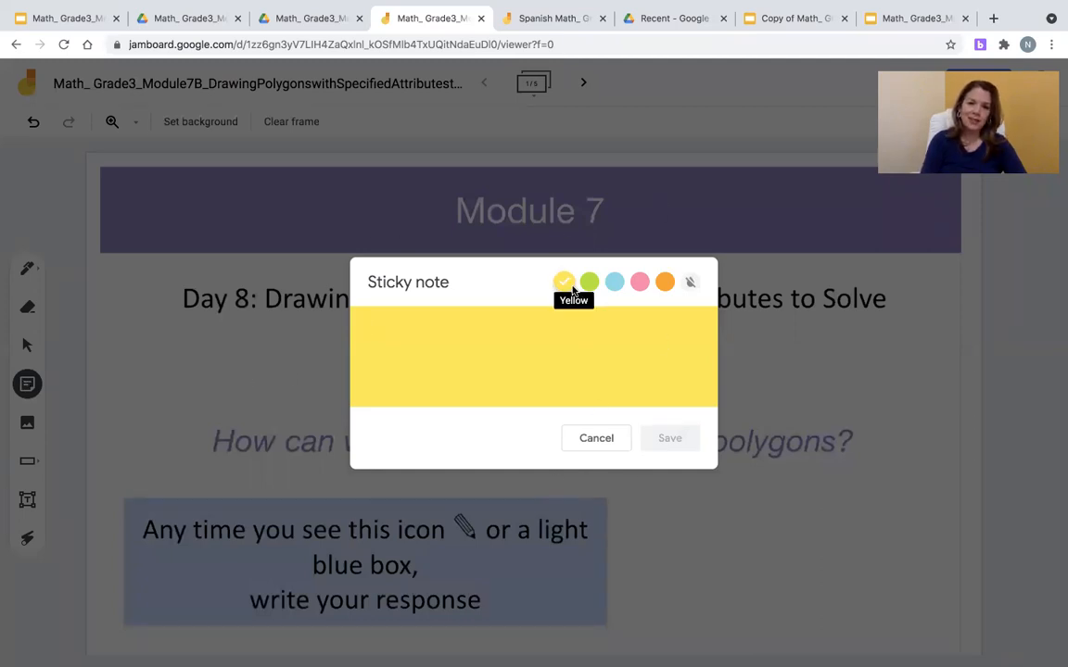
mouse_move(665, 281)
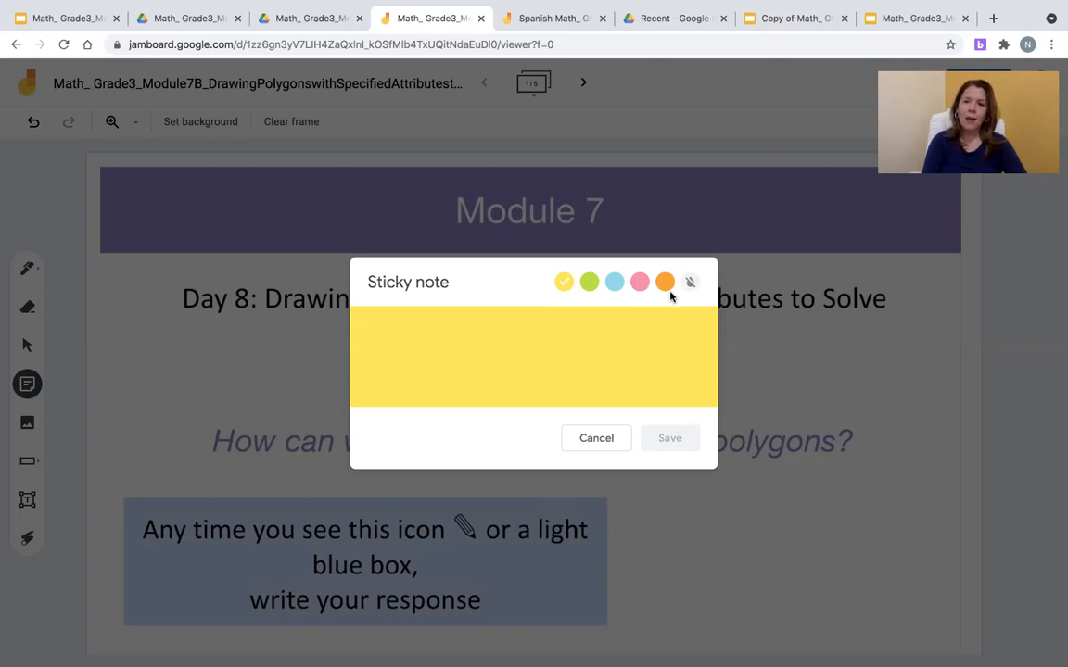
mouse_move(696, 304)
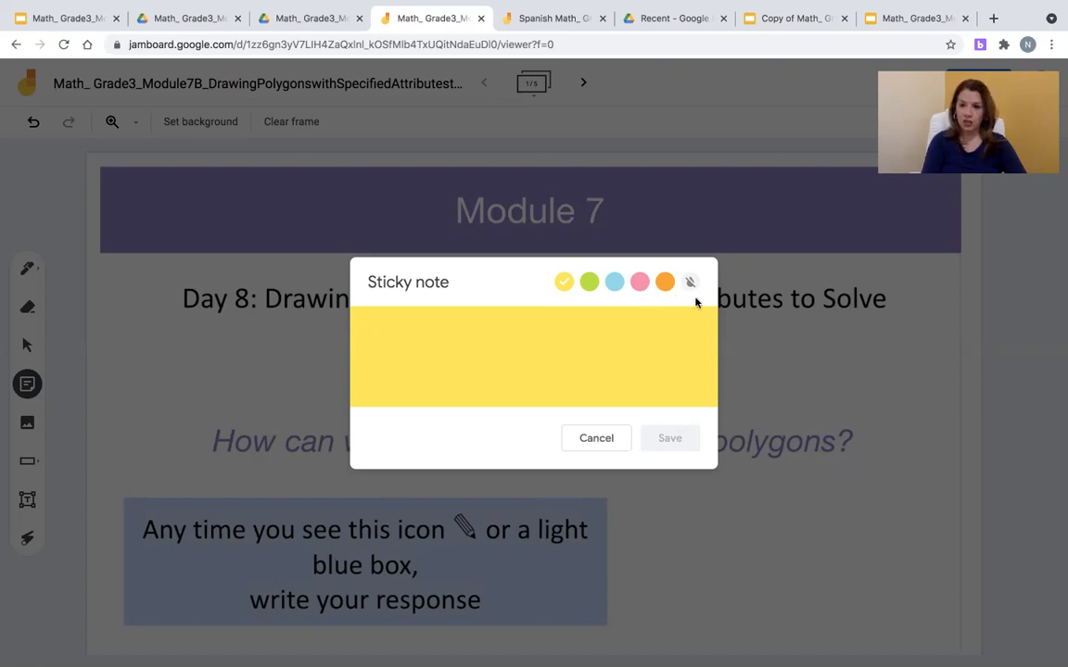
click(596, 437)
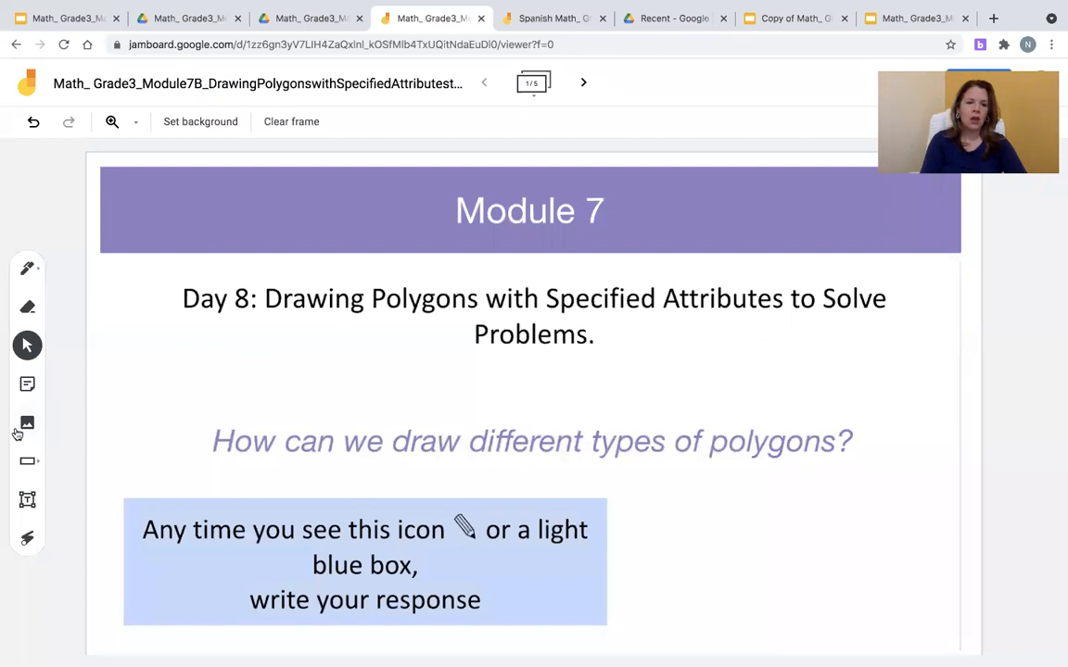
mouse_move(27, 423)
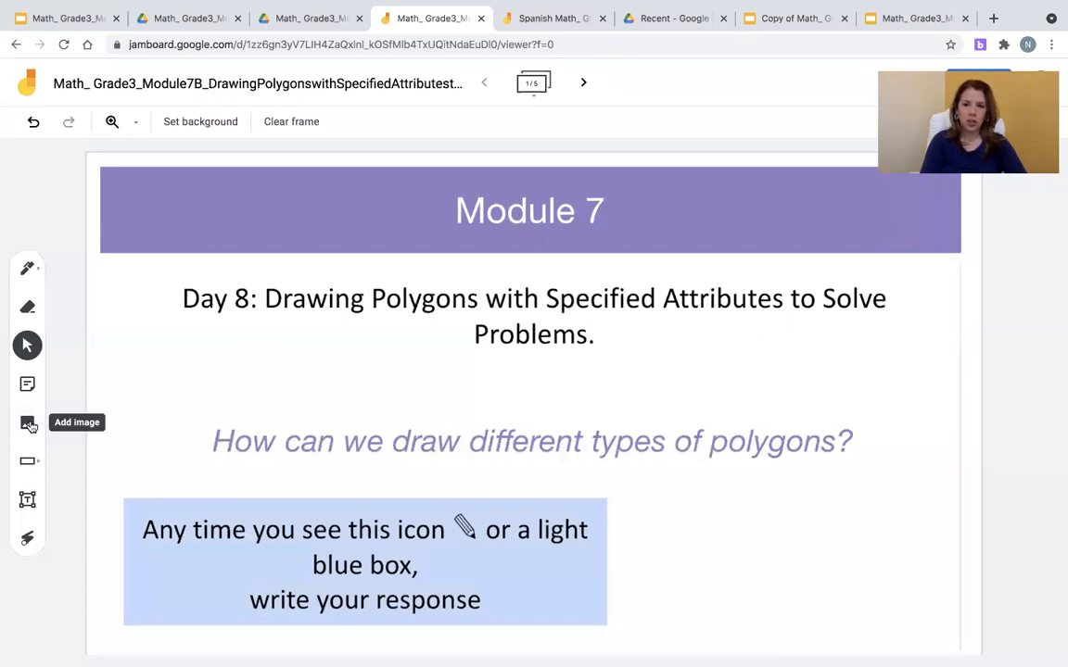
mouse_move(27, 462)
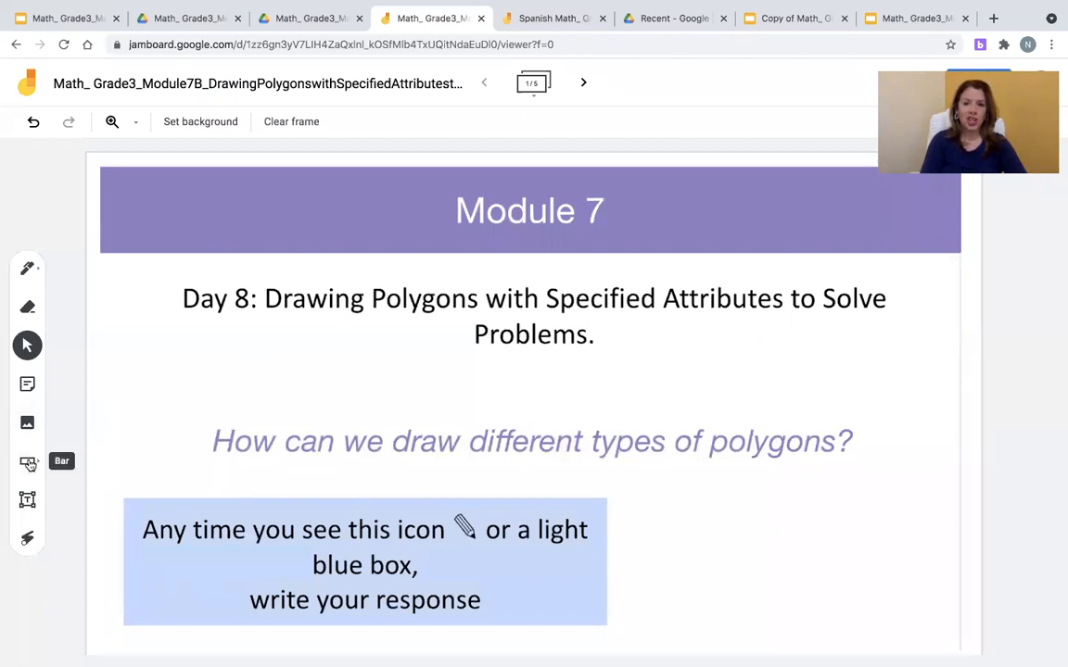
click(27, 460)
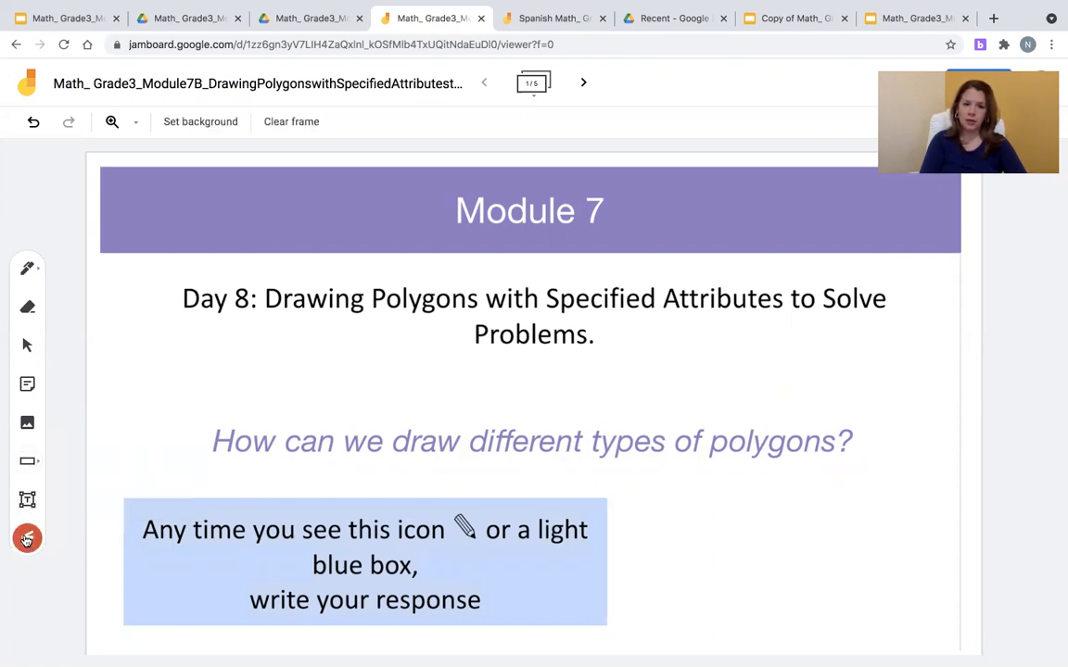
On the Introduction/Launch frame, draw a rectangle right of the 90° marker in the blue area.
click(583, 83)
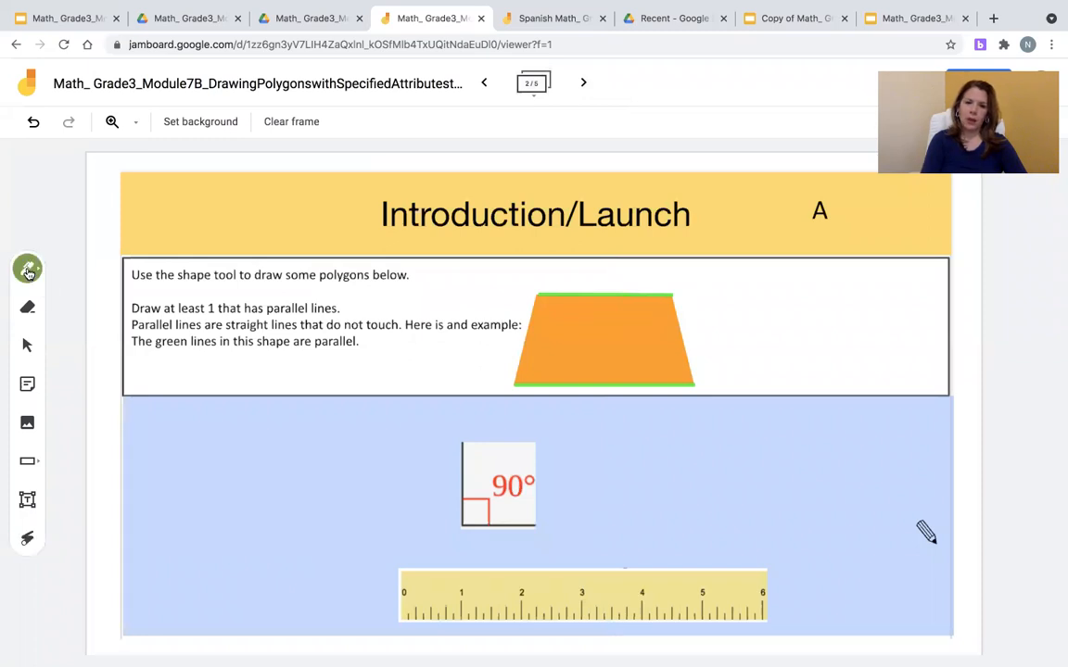
click(27, 269)
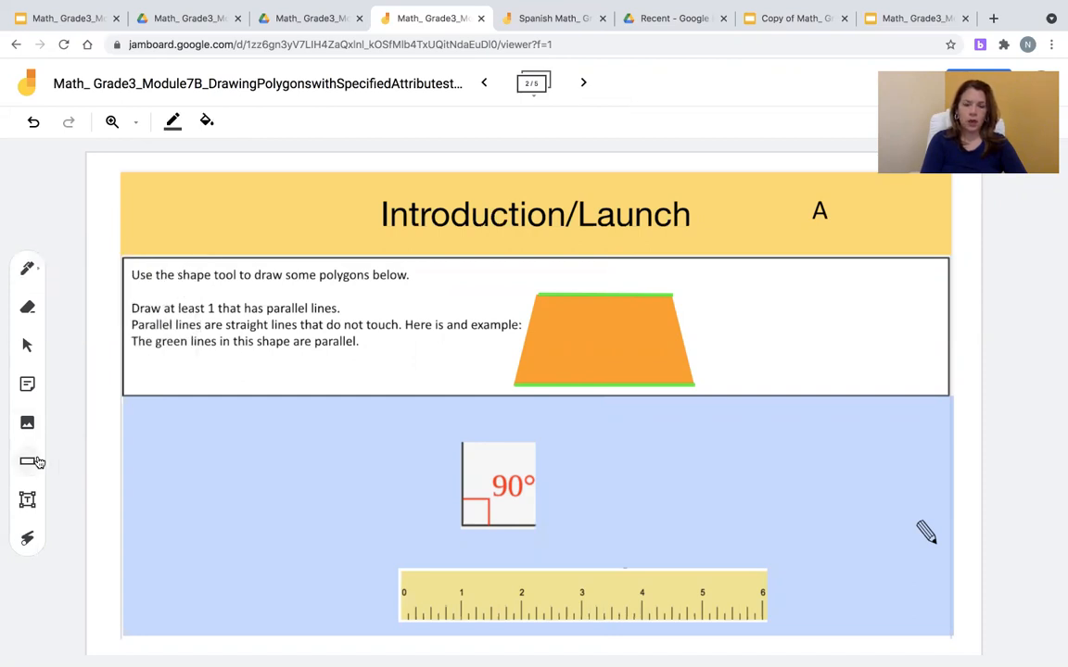
click(27, 462)
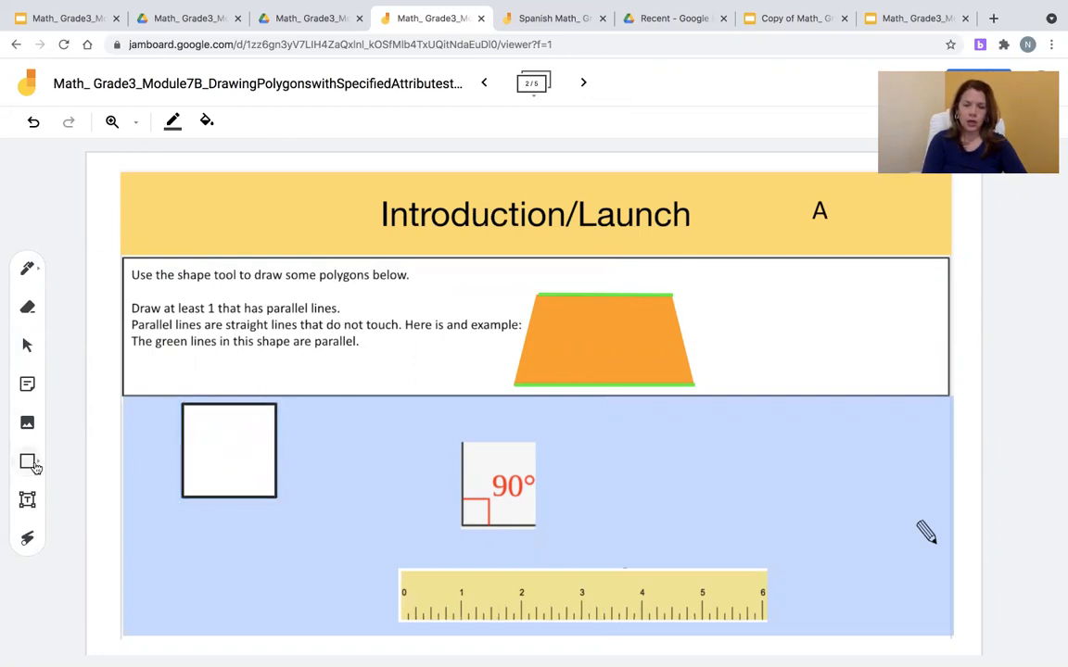
click(27, 462)
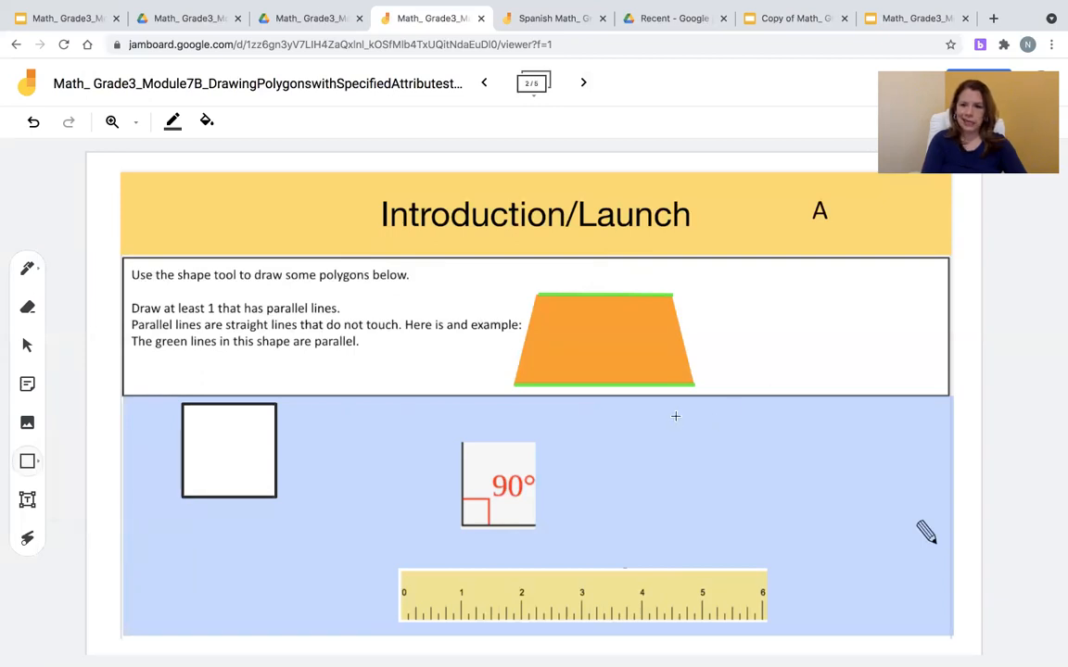
drag(675, 415, 675, 470)
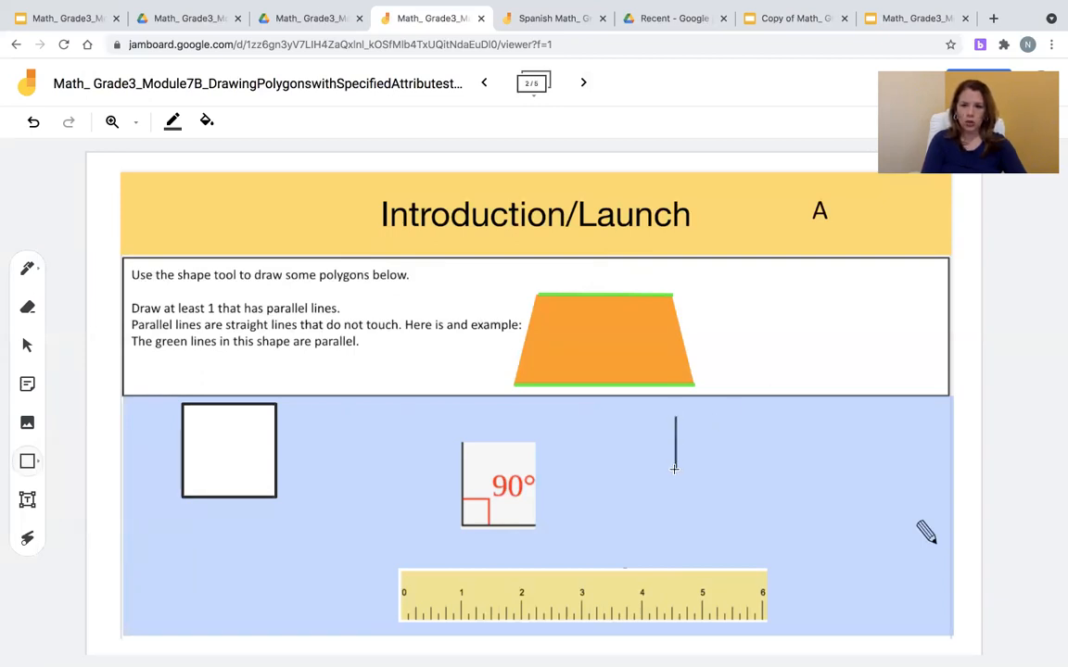
drag(674, 419, 823, 545)
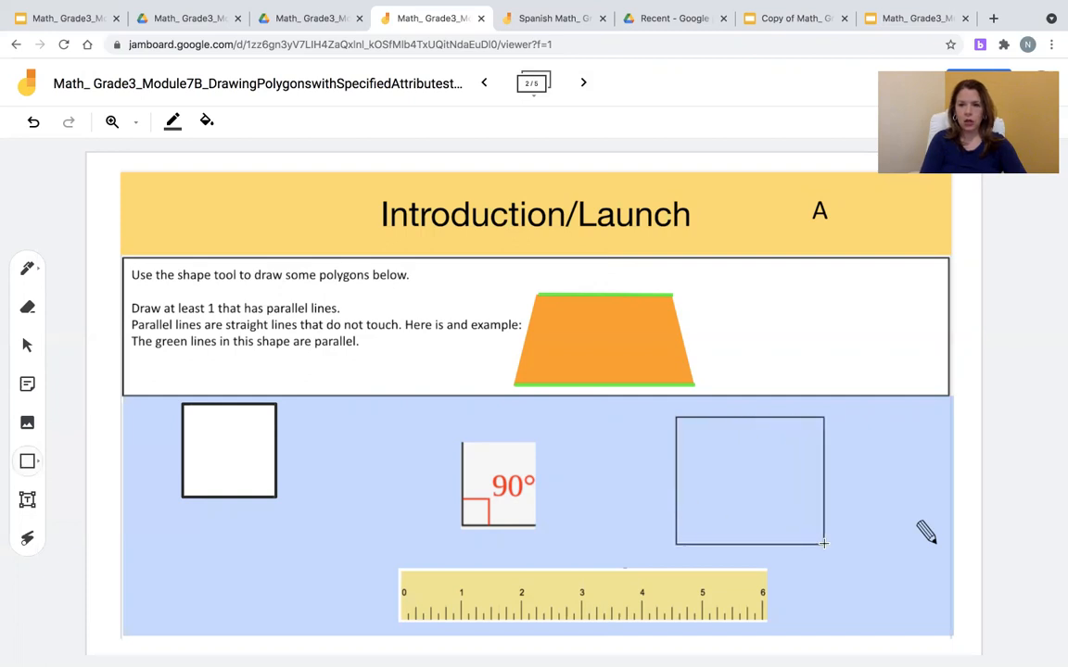
click(749, 480)
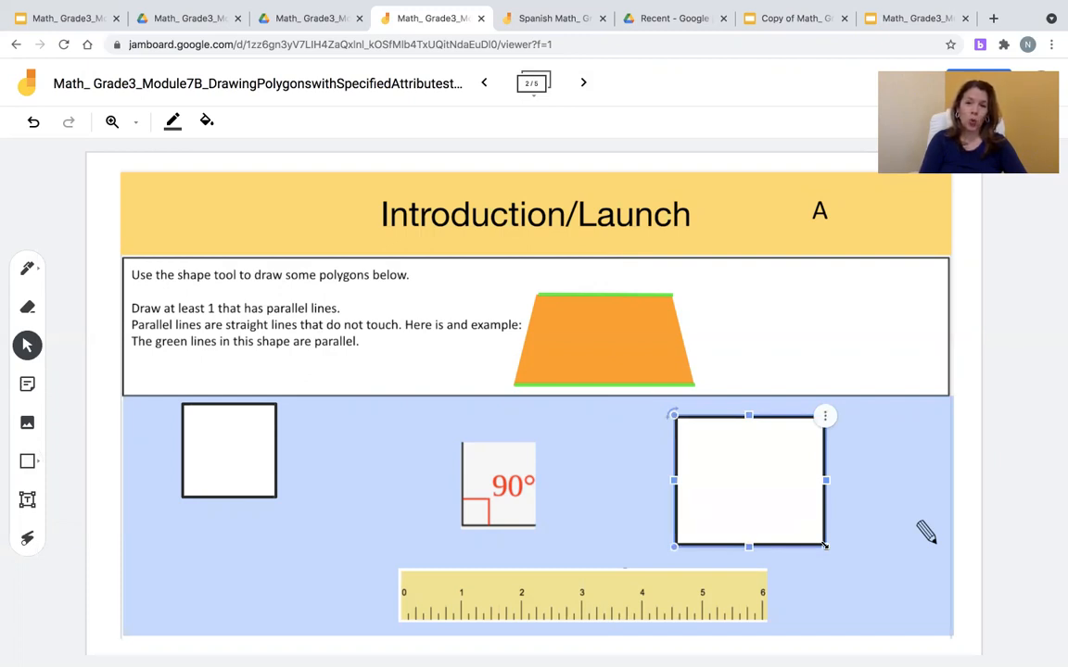
mouse_move(582, 502)
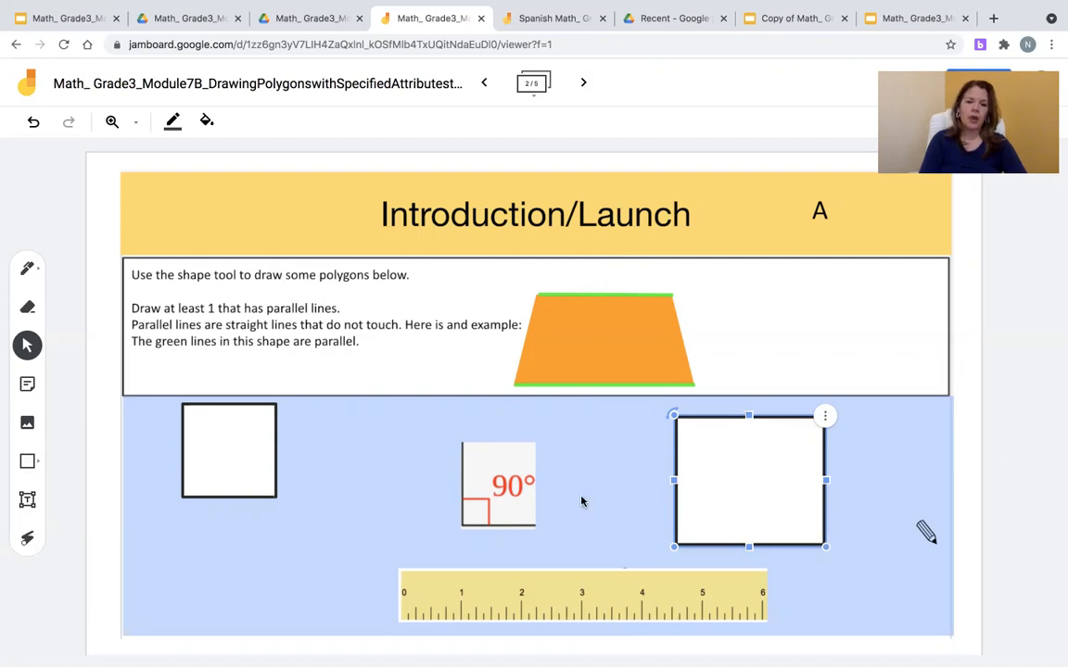
Choose Triangle from the shape list and place a triangle in the blue area's lower left.
click(561, 494)
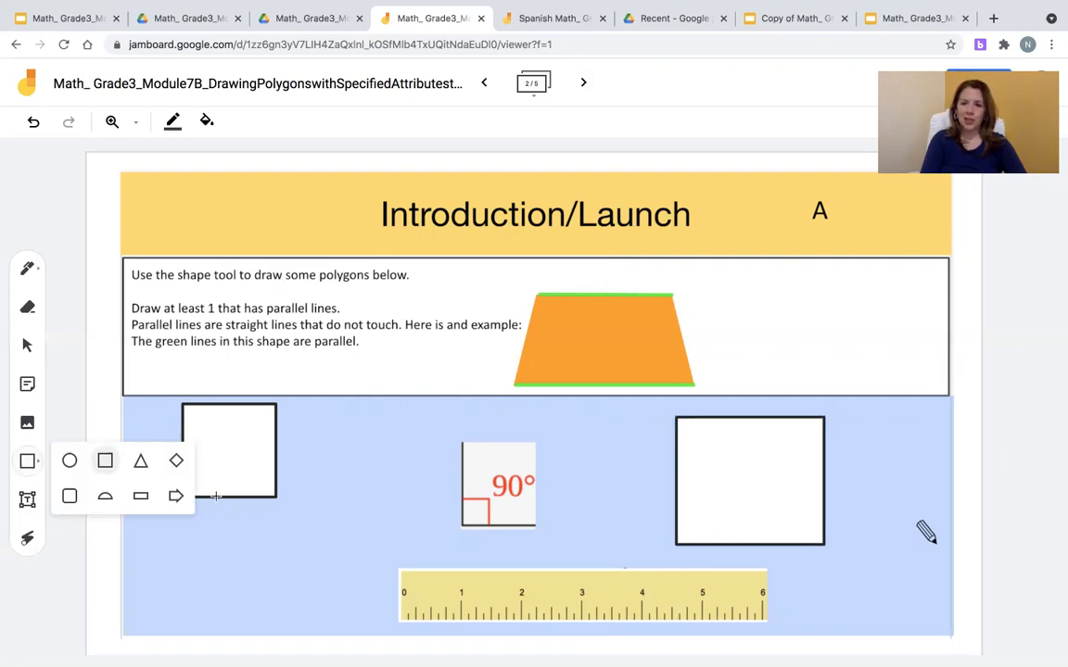
mouse_move(140, 460)
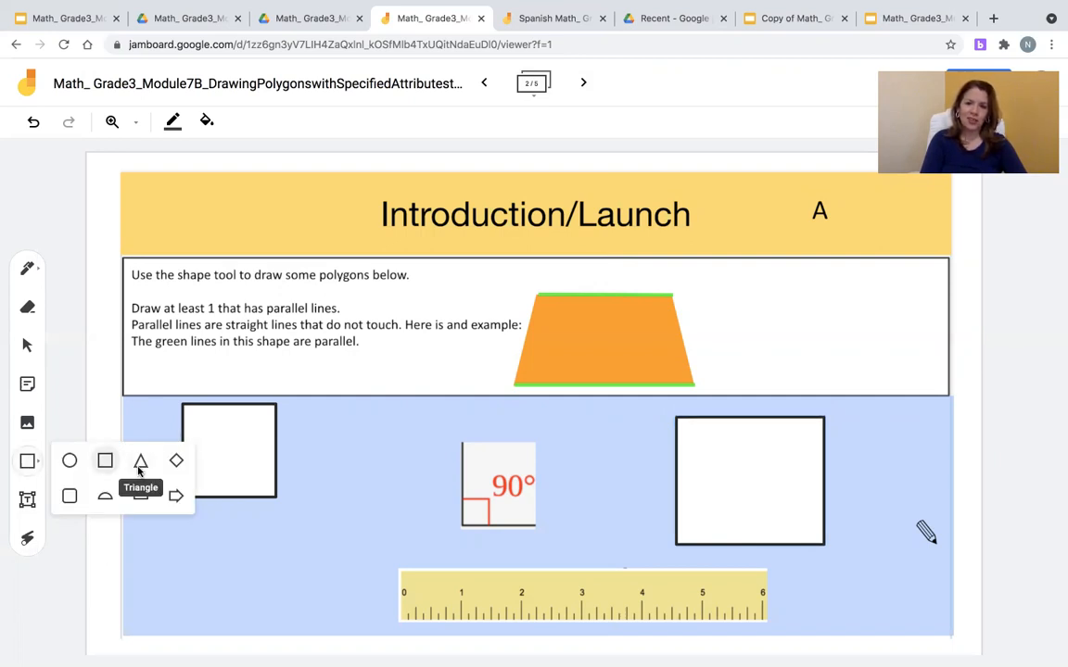
click(140, 460)
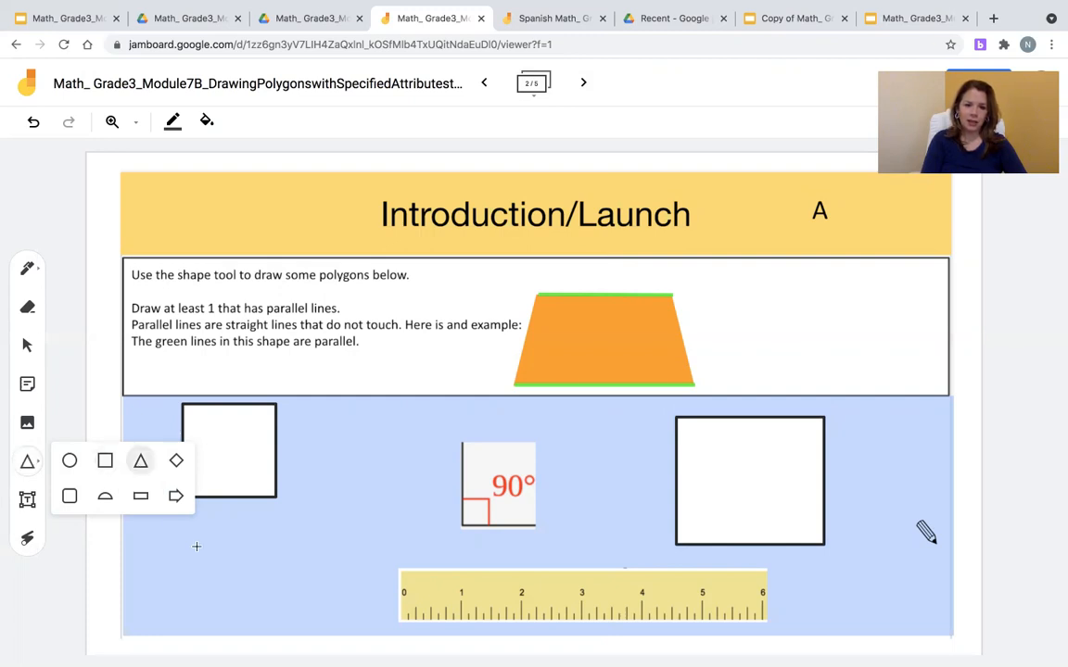
click(140, 461)
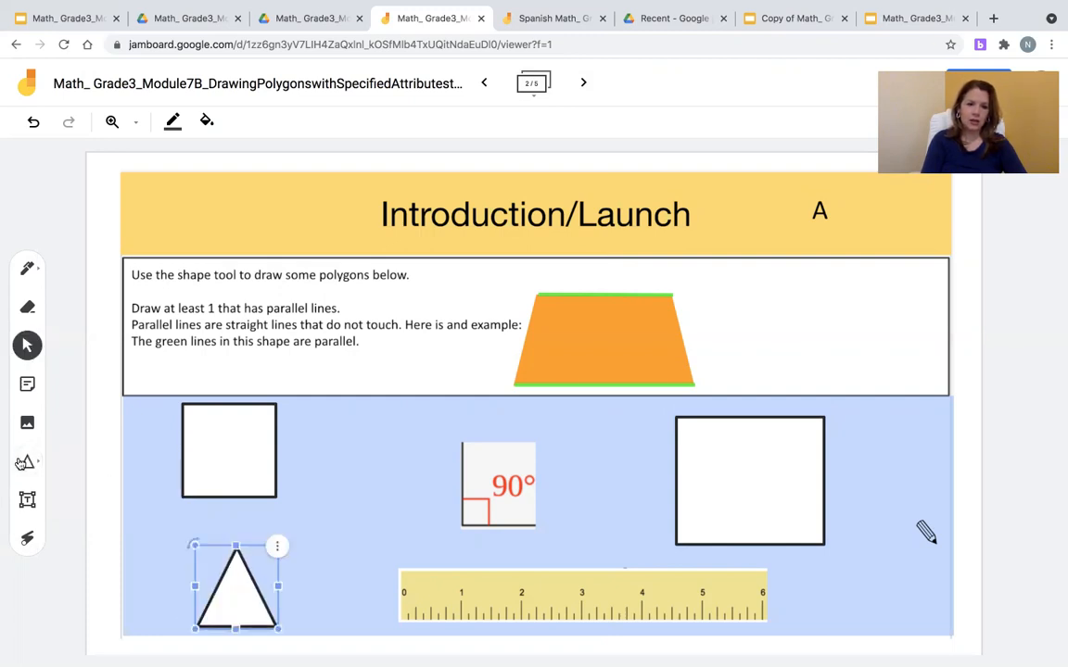
click(27, 461)
text(trapezoid)
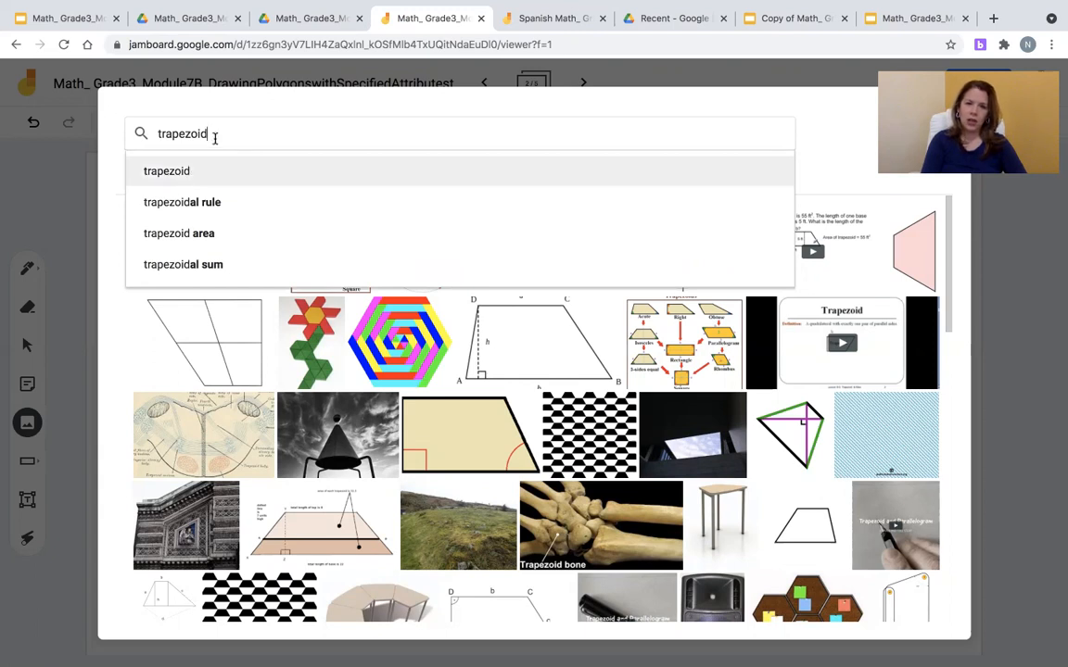
Search images for 'trapezoid' and insert the plain black-outlined trapezoid picture.
key(Return)
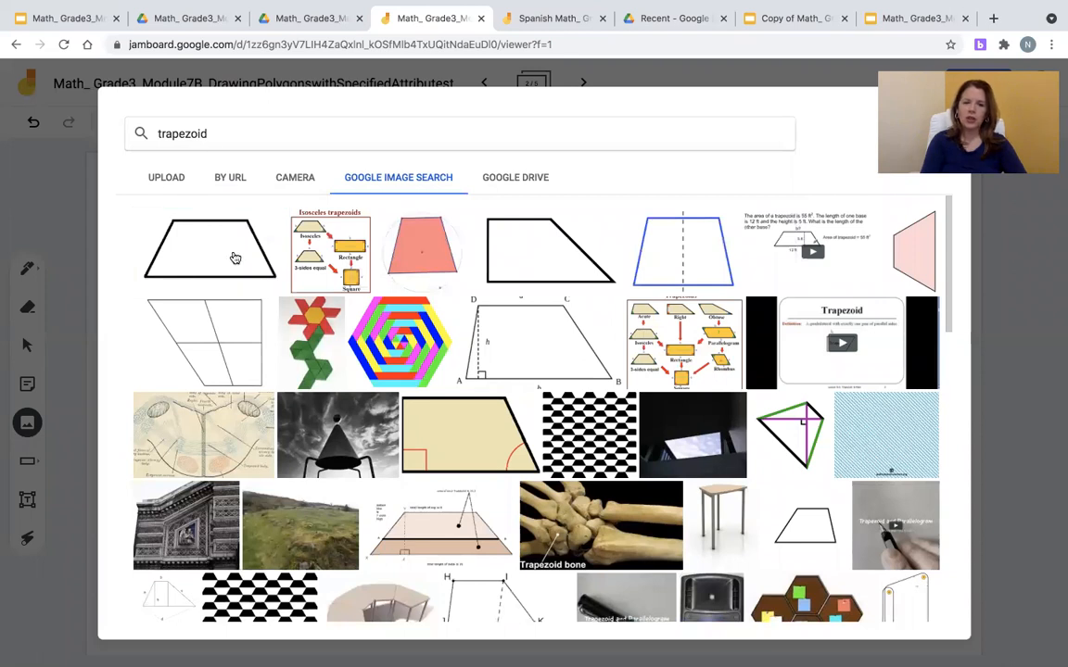
click(209, 251)
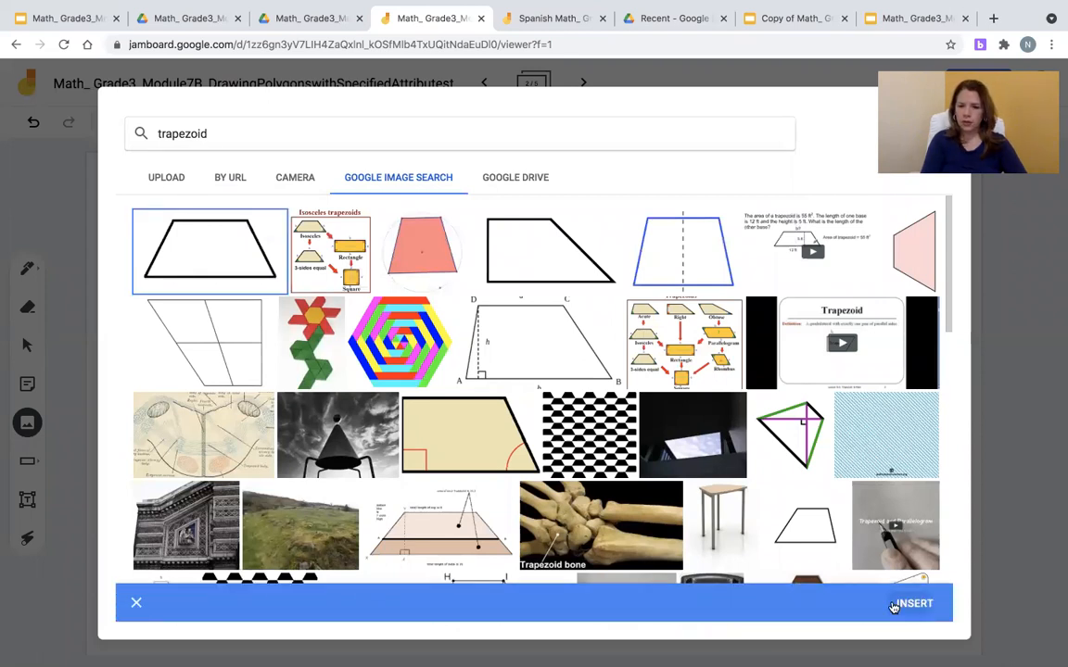
click(912, 603)
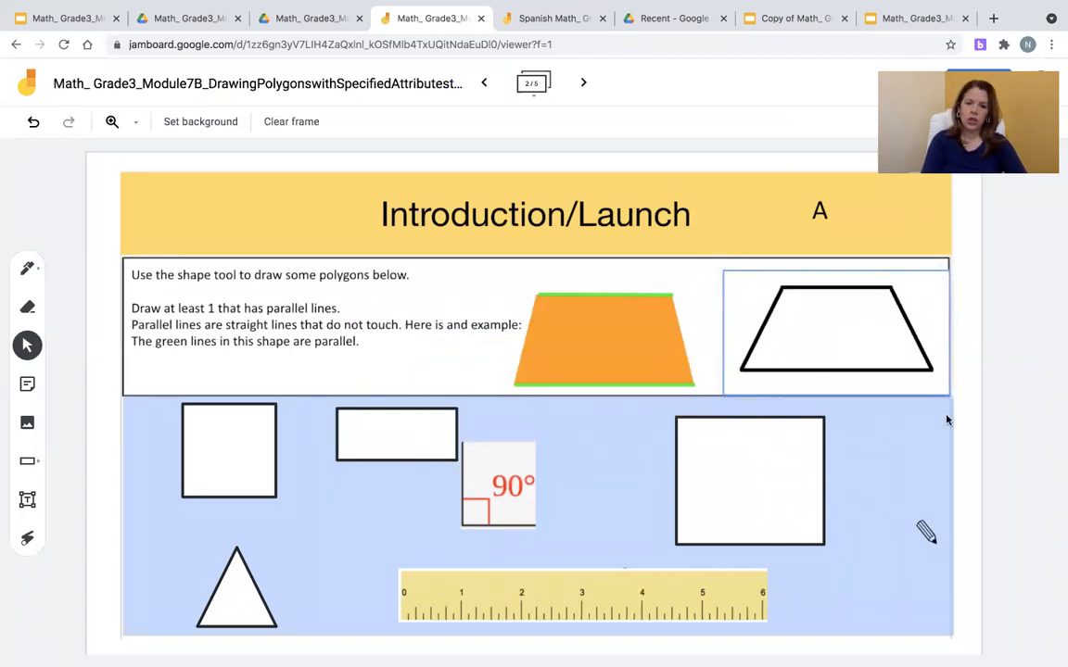
mouse_move(504, 596)
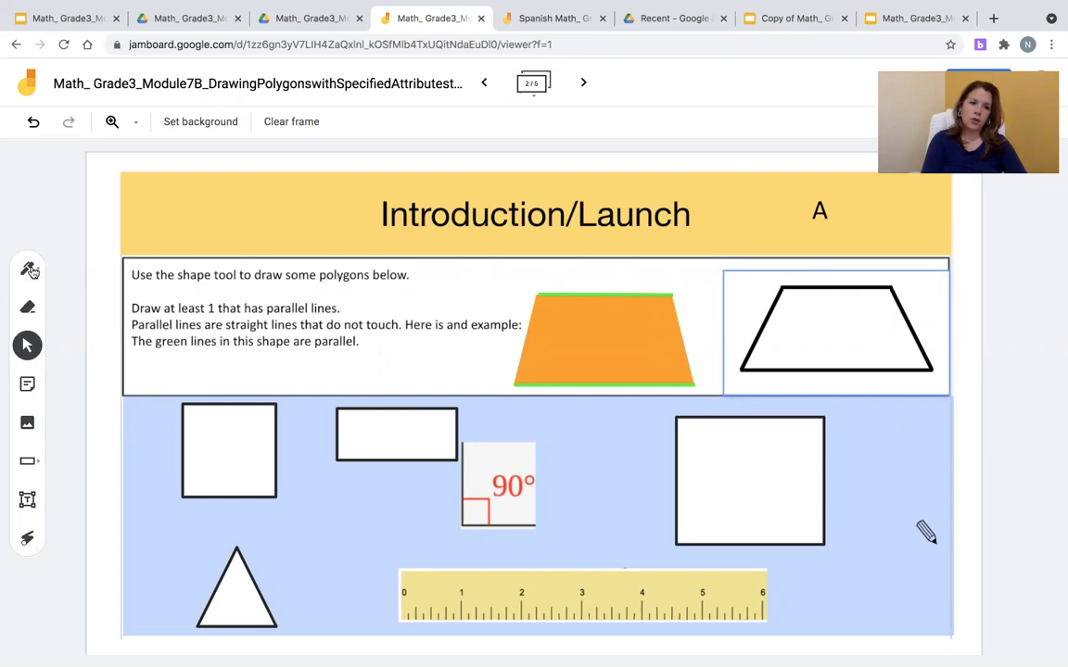
Mark the square's top and bottom sides with green pen lines, then advance to the Explore frame.
click(28, 270)
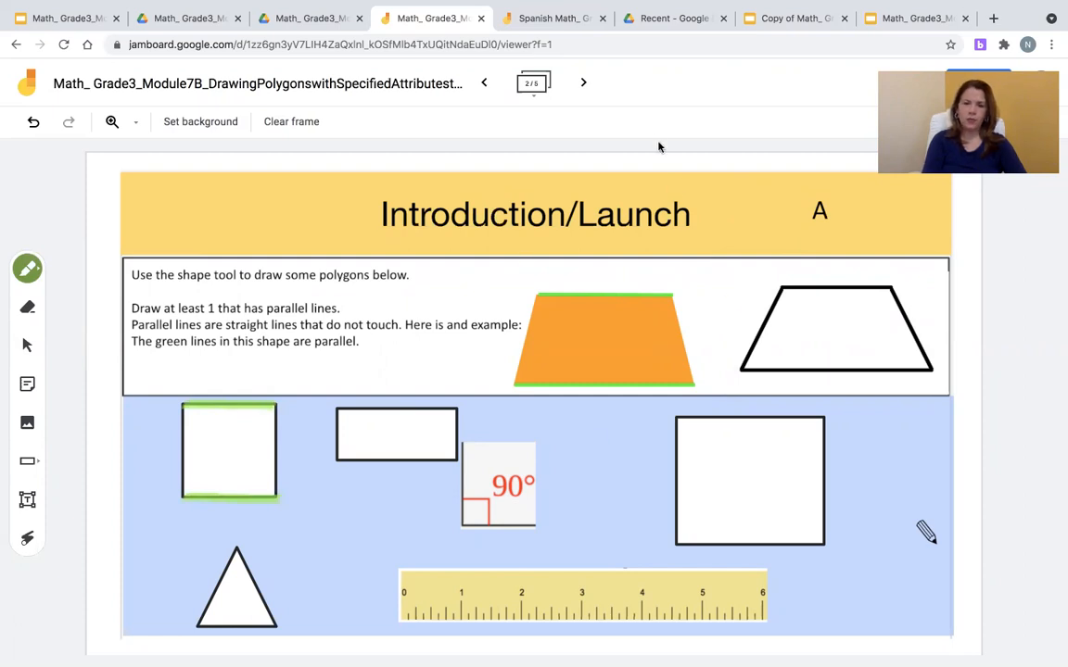
click(583, 83)
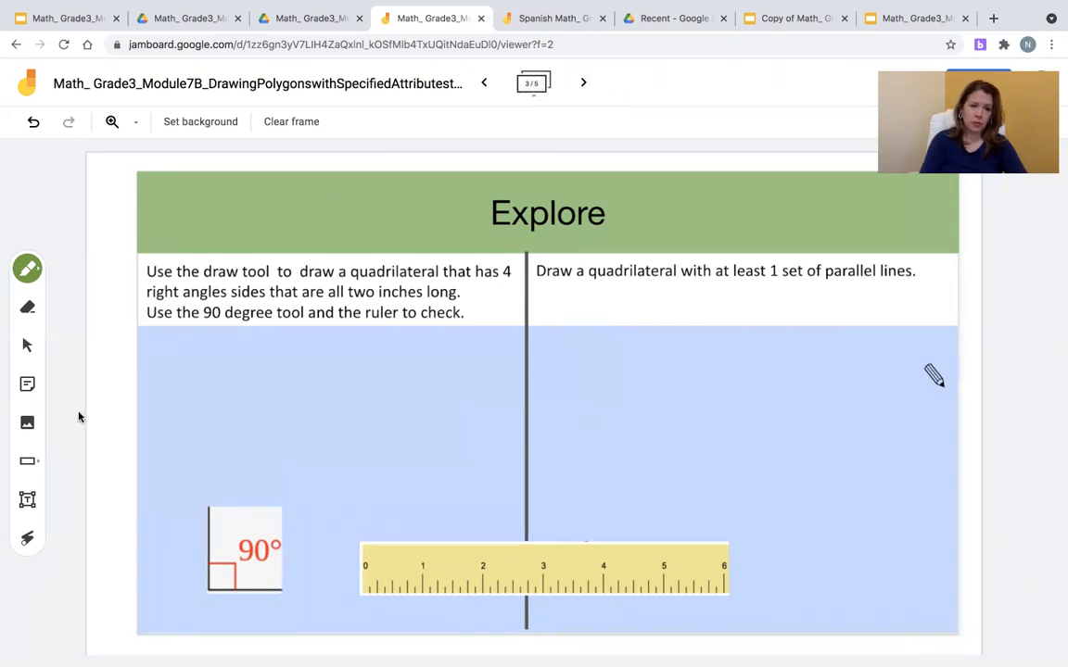
Draw a square in the left panel and align the 90° tool with its lower-left corner.
click(27, 460)
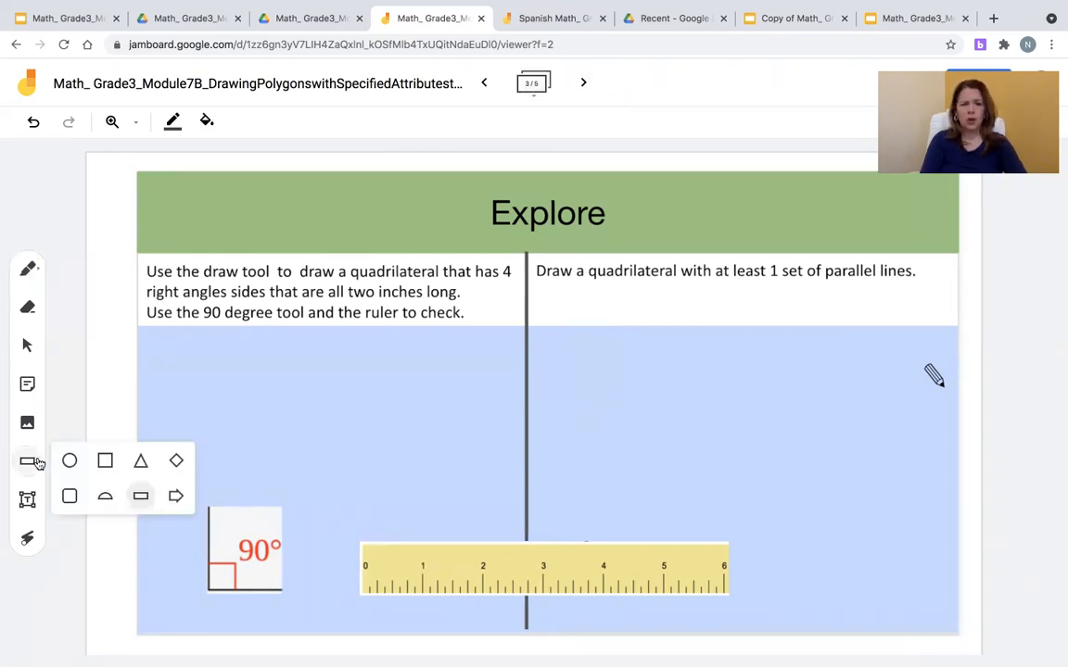
mouse_move(104, 461)
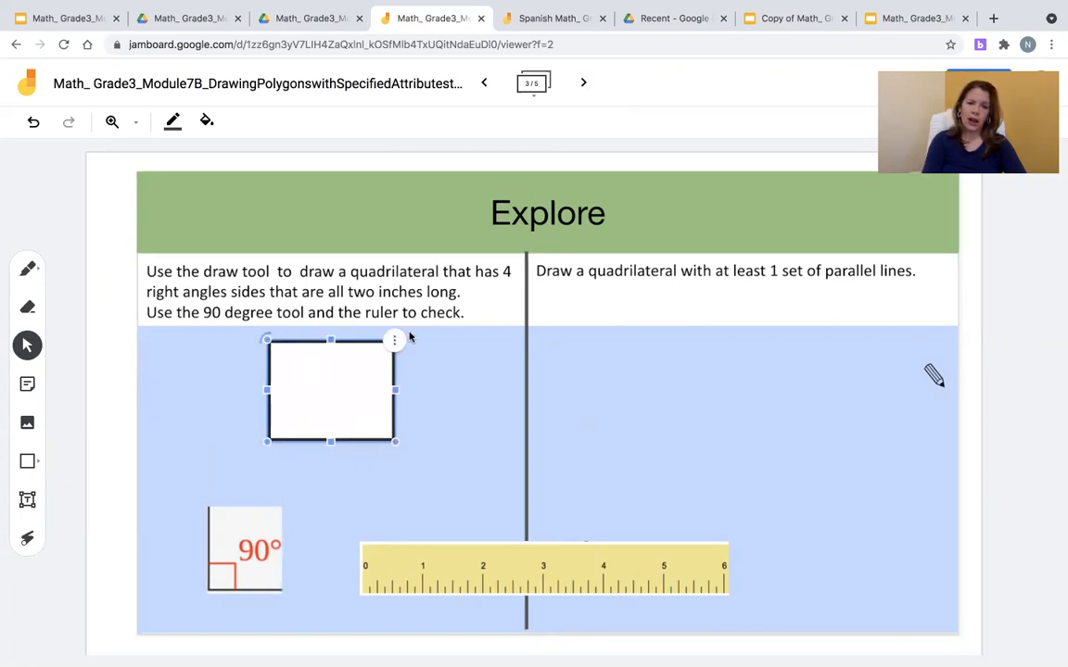
click(317, 490)
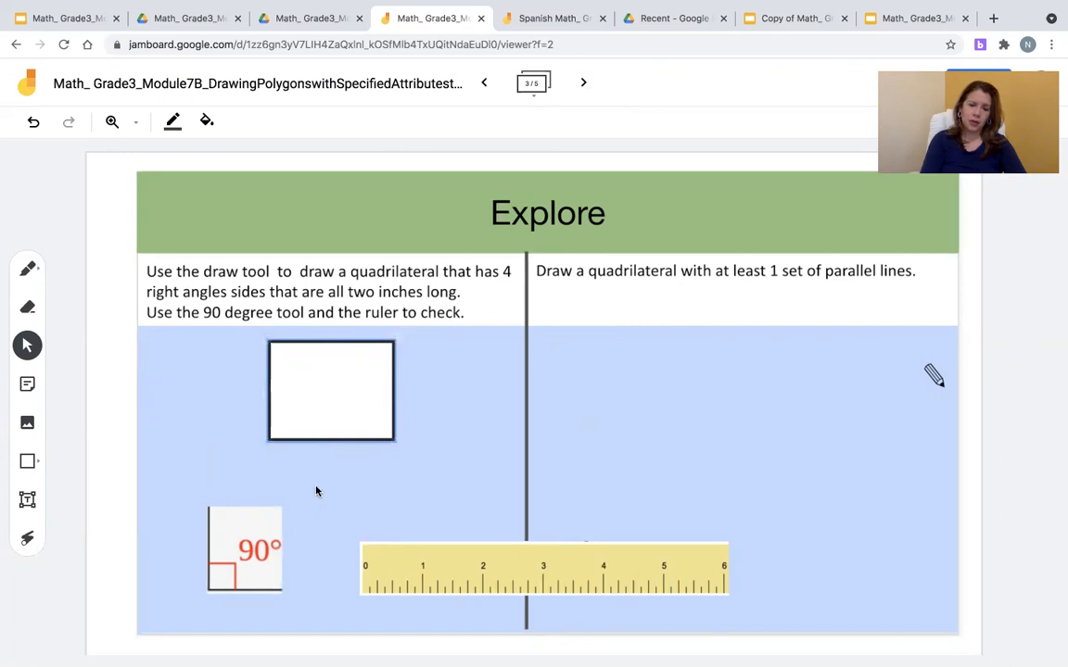
click(245, 548)
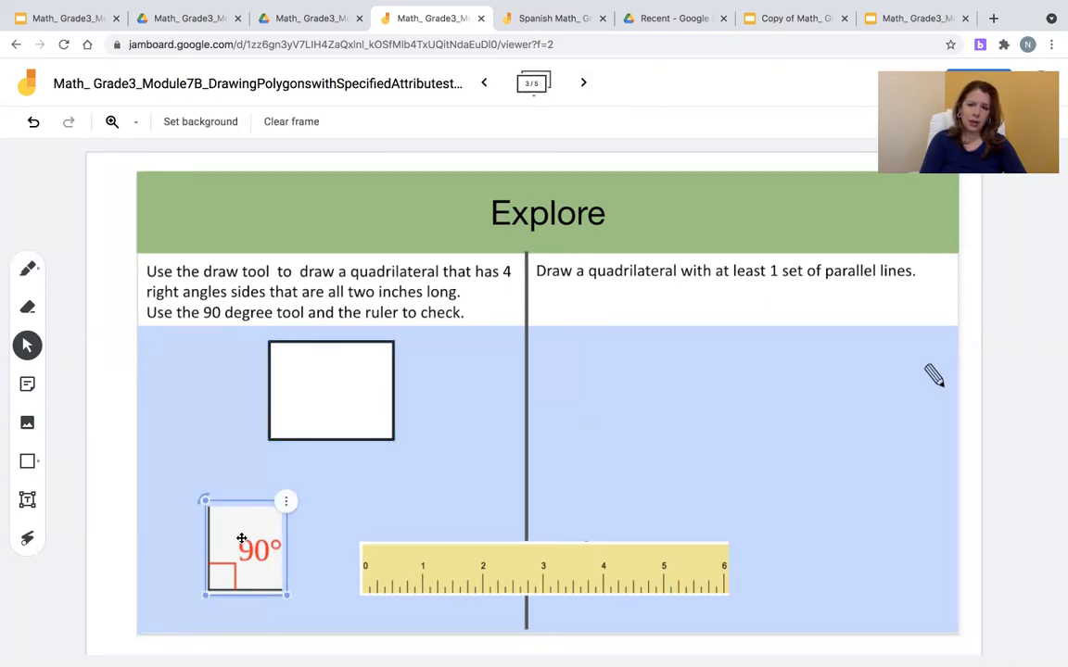
drag(245, 547, 274, 445)
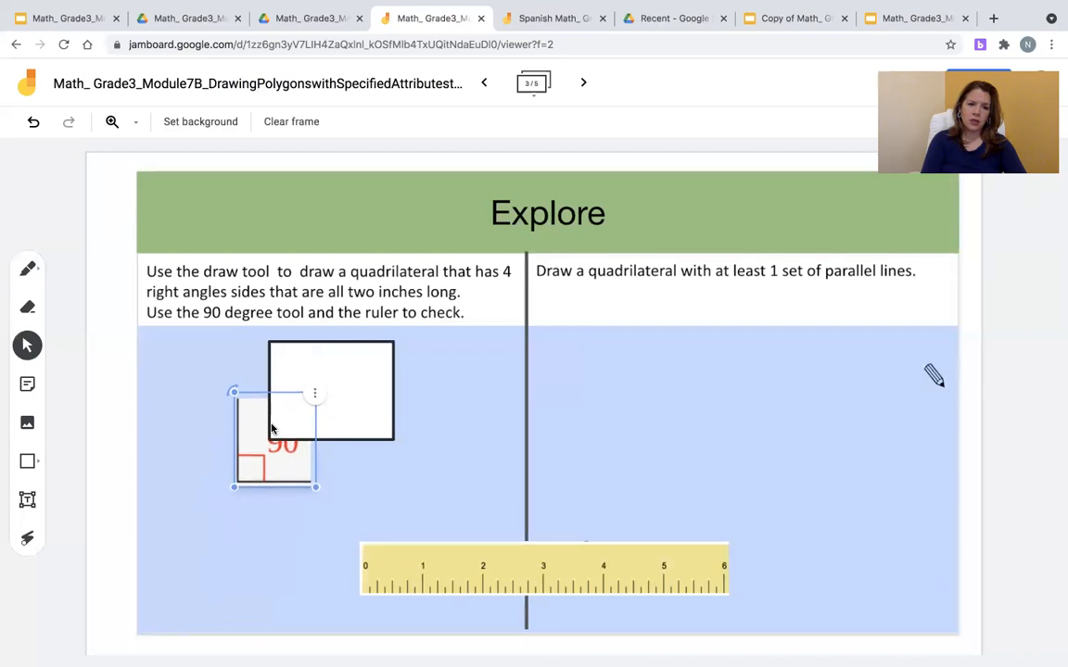
drag(274, 431, 292, 399)
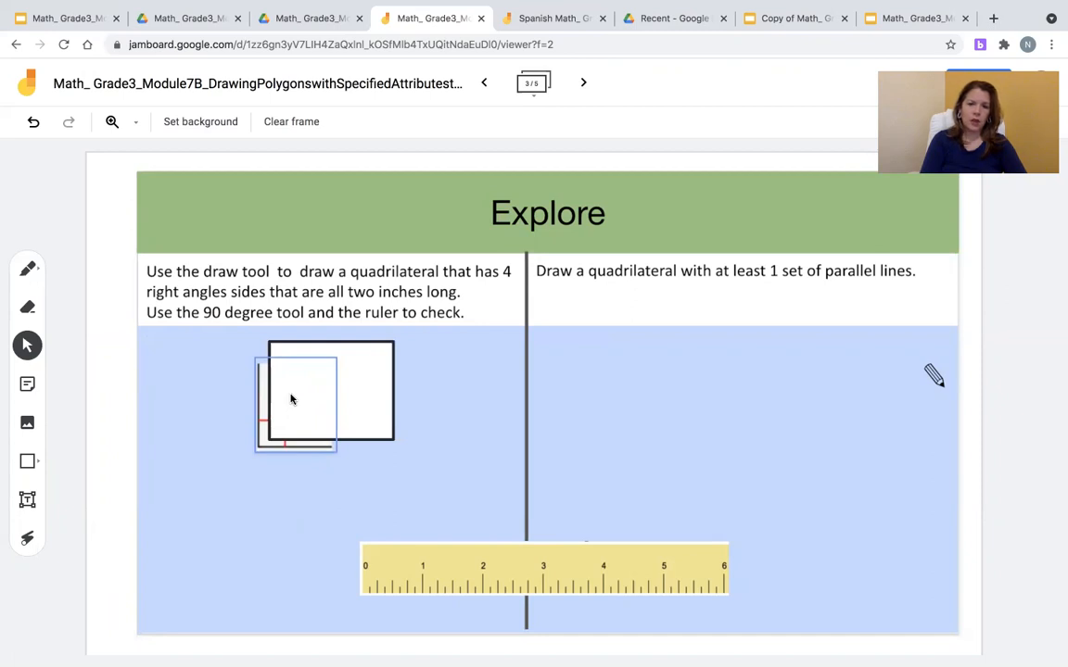
mouse_move(272, 419)
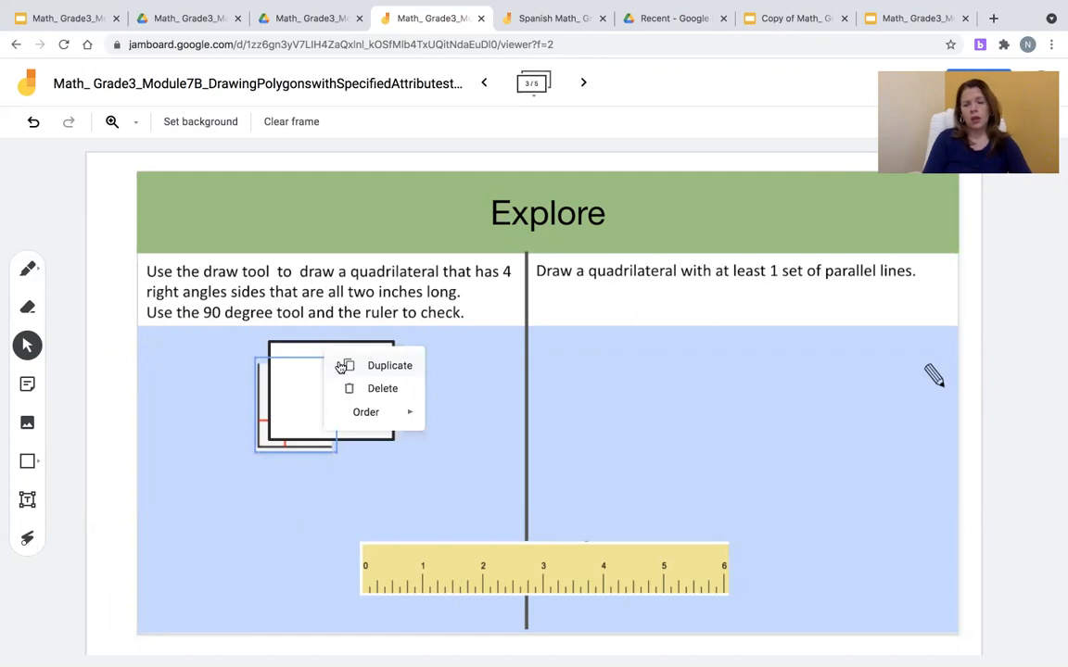
Bring the 90° tool in front, rotate it into the upper-right corner, then move it back.
click(365, 411)
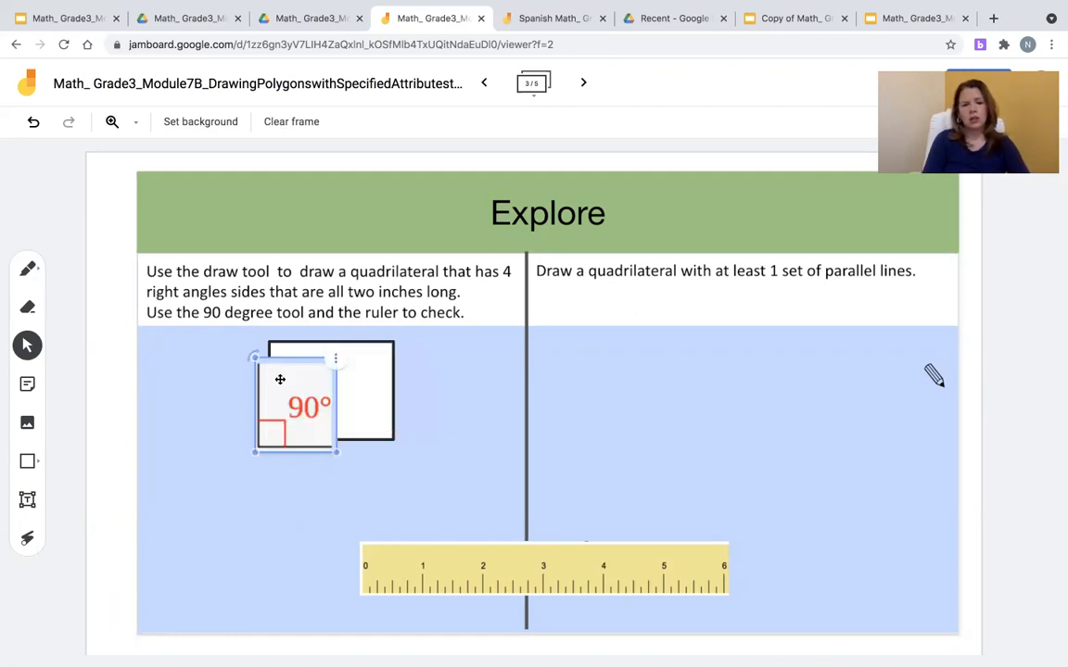
click(355, 355)
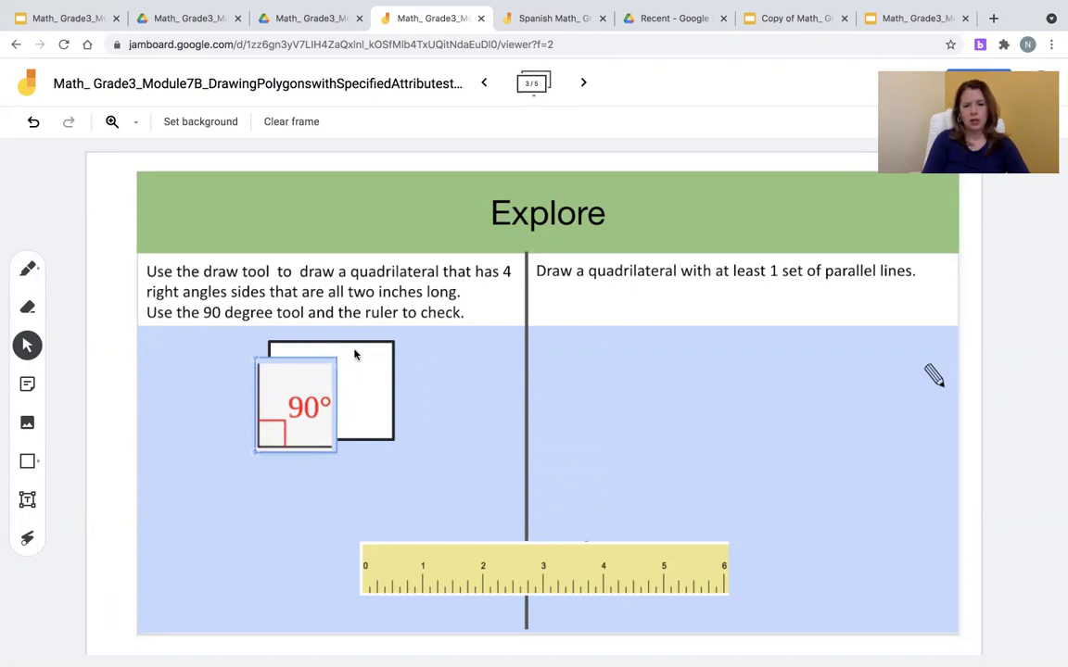
click(297, 399)
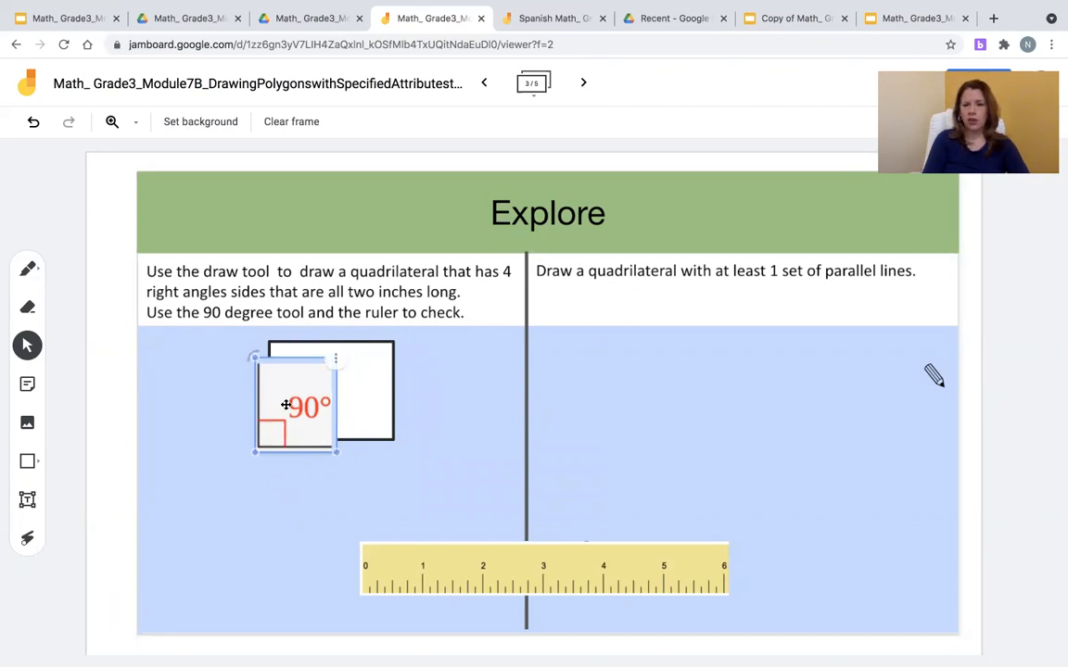
drag(297, 408, 329, 389)
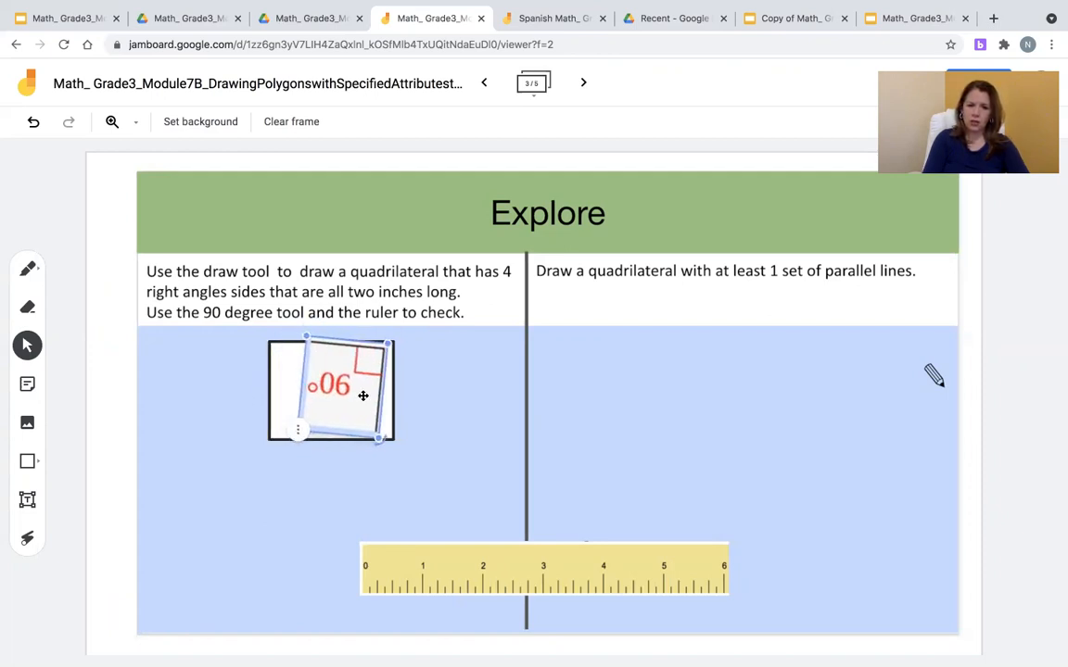
drag(378, 441, 392, 431)
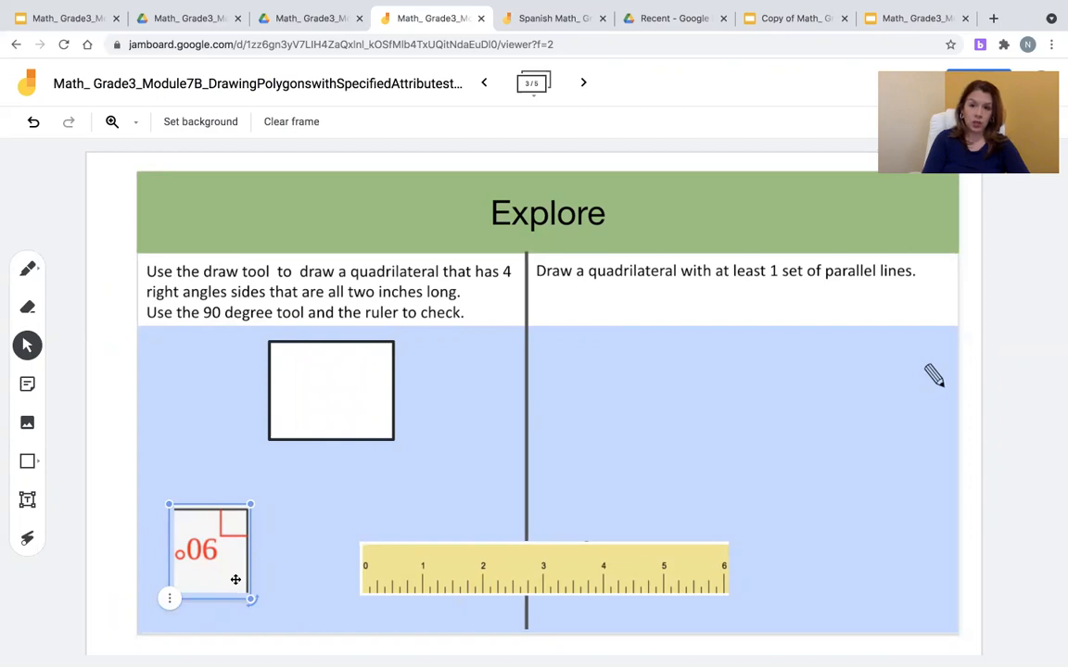
mouse_move(401, 576)
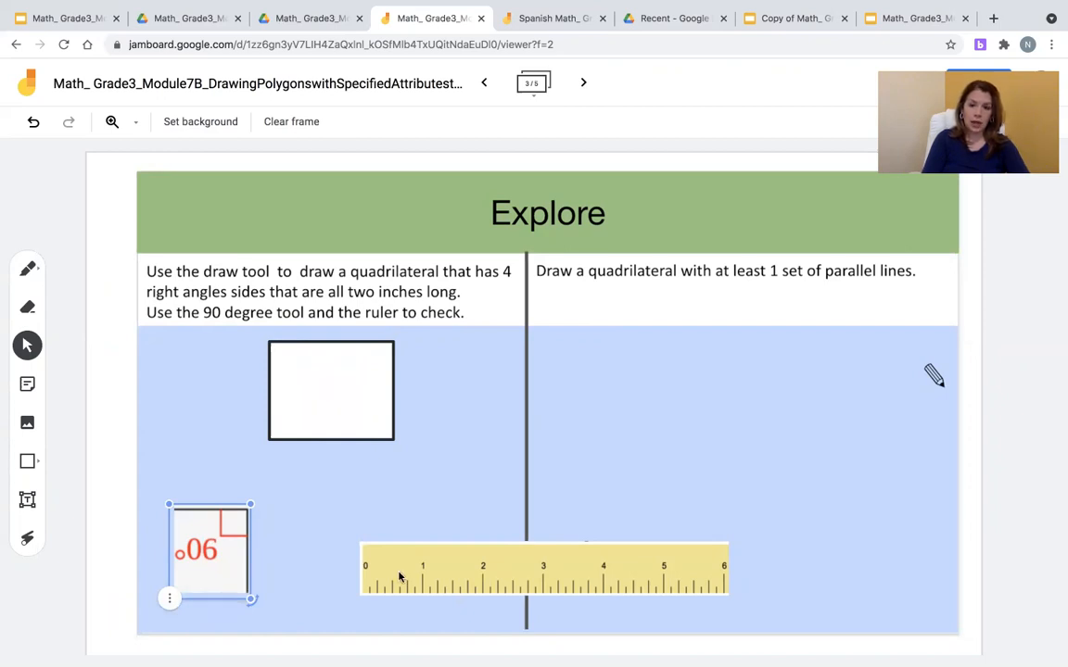
Lay the ruler along the square's bottom edge, then stand it upright beside the right side.
drag(542, 566, 473, 496)
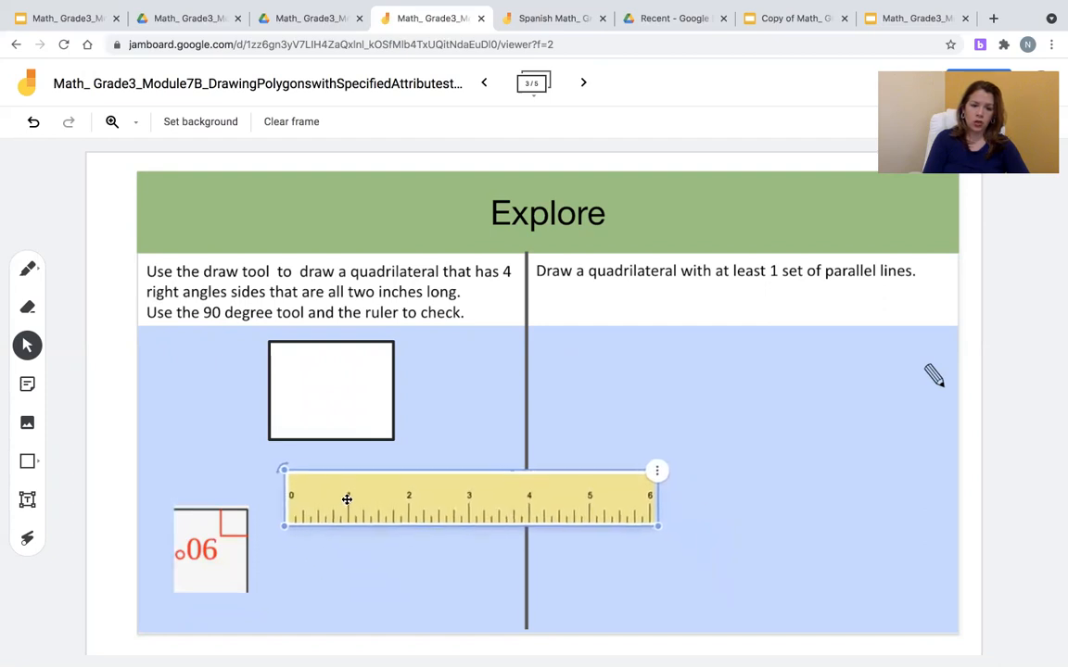
drag(346, 499, 329, 475)
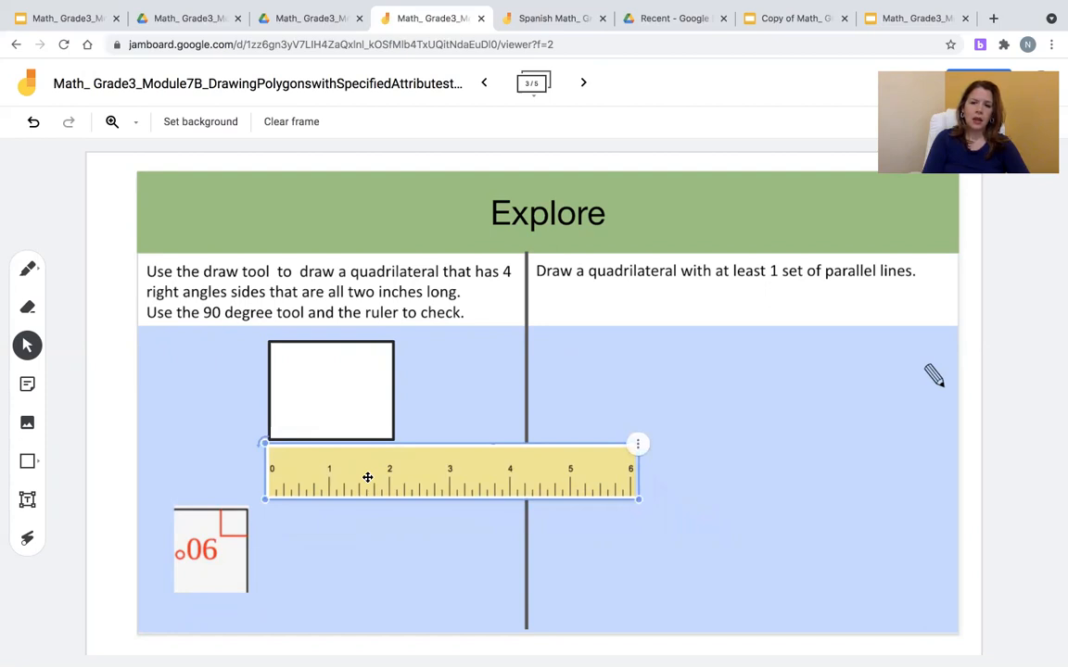
click(331, 389)
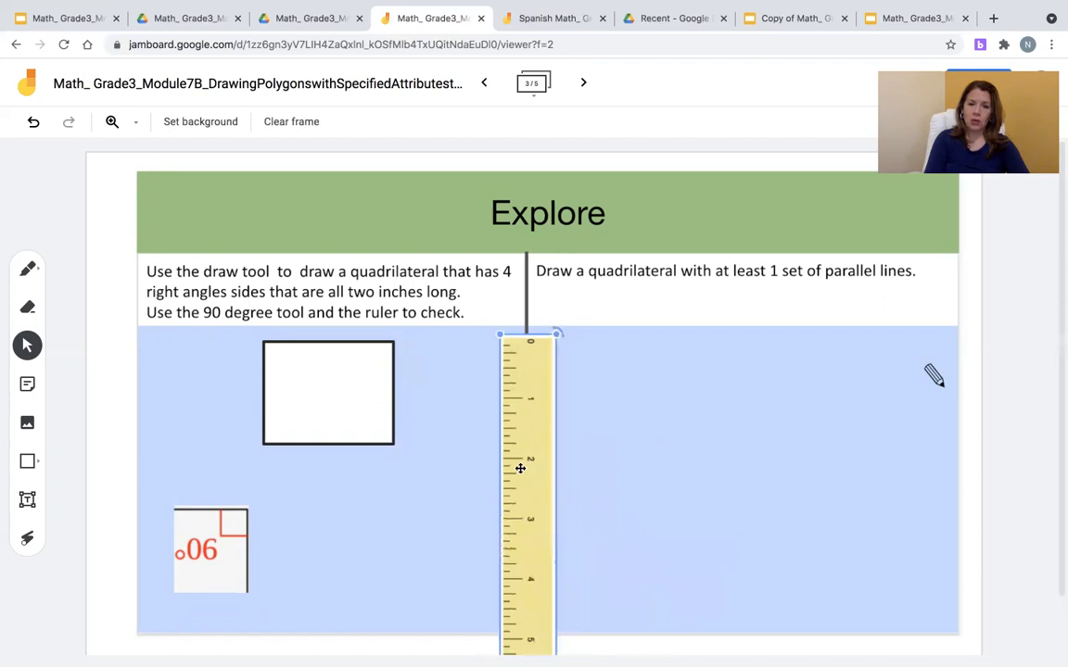
drag(520, 468, 423, 470)
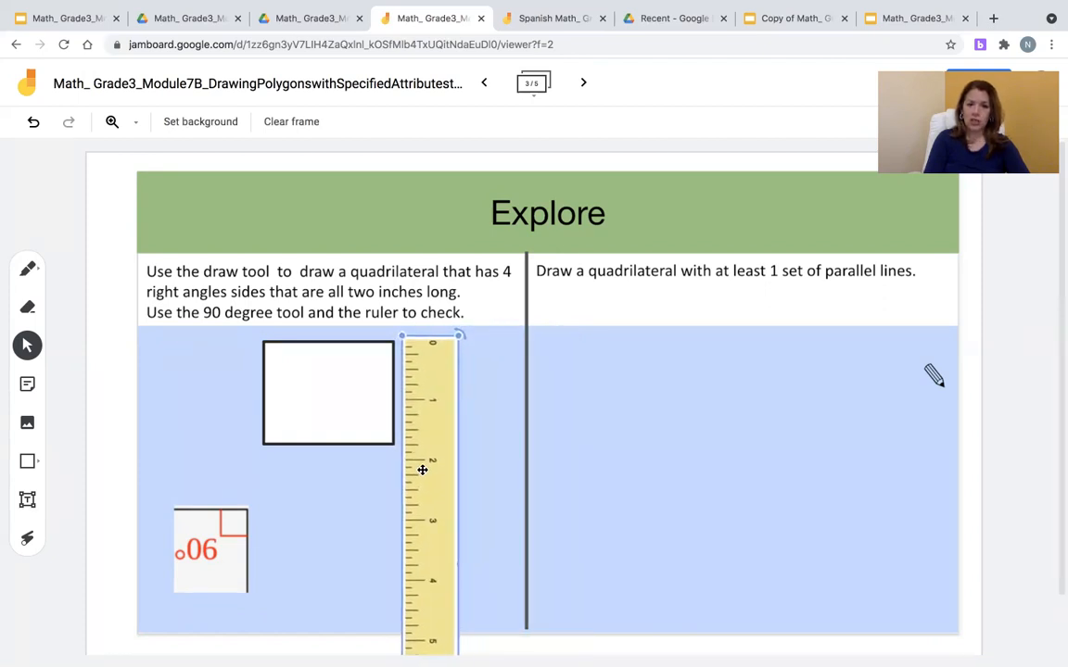
click(328, 392)
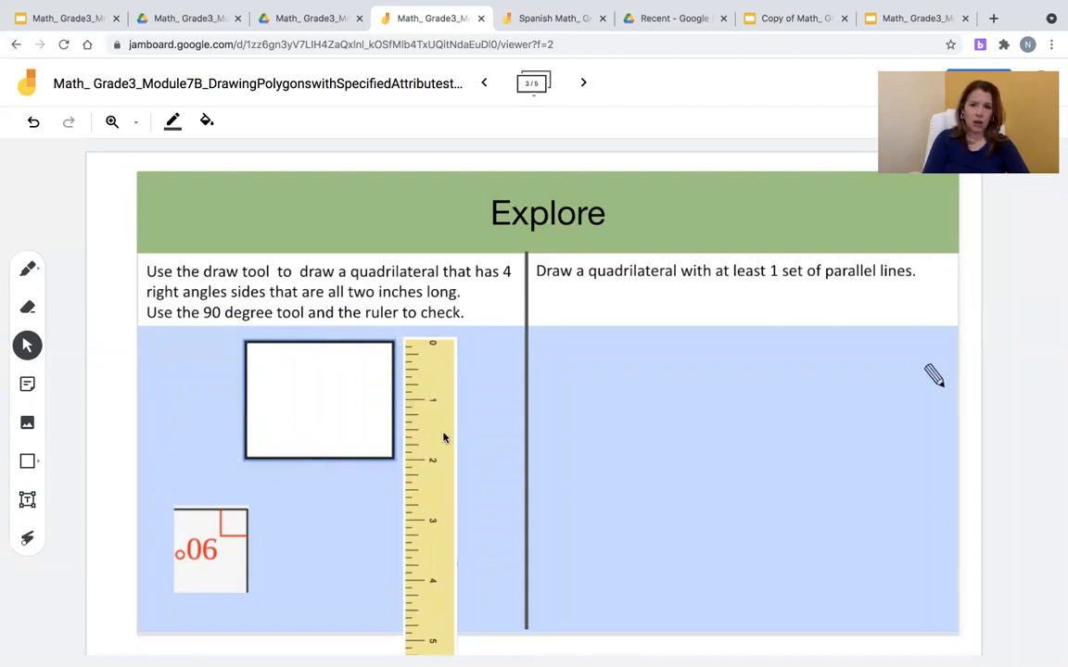
mouse_move(886, 332)
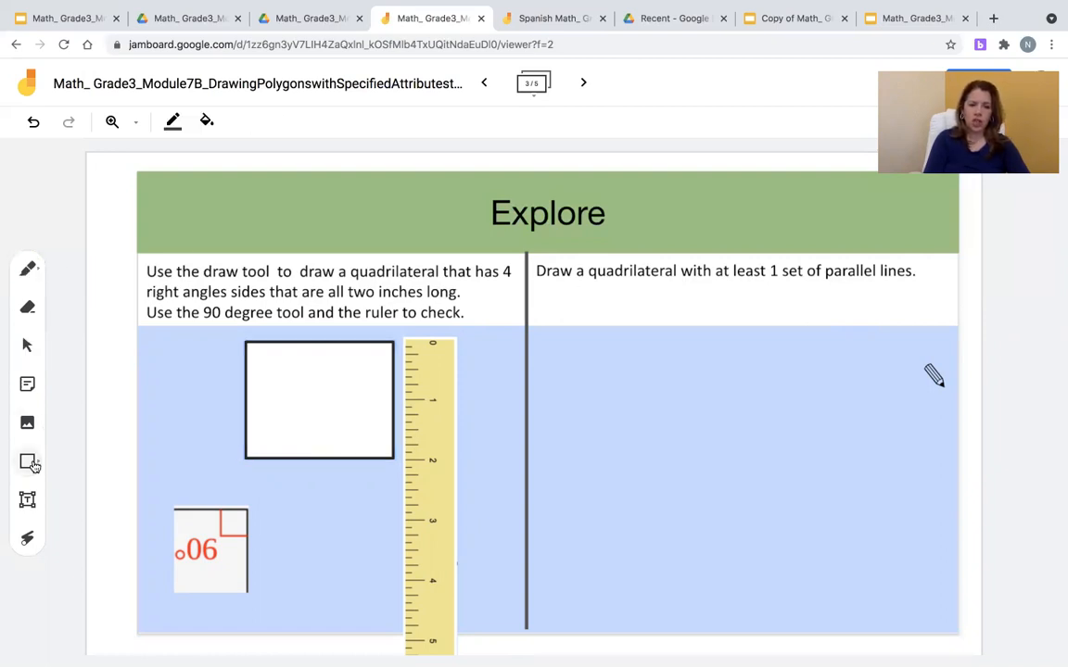
Draw a rectangle in the parallel-lines panel, place the ruler against it, and pick the green highlighter.
click(27, 462)
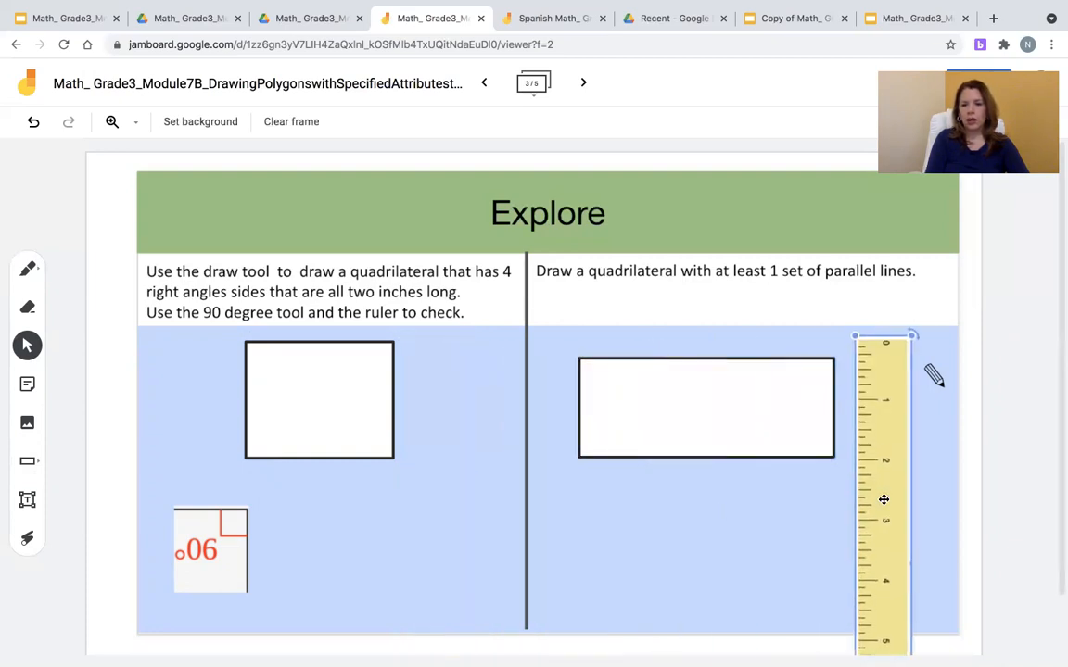
drag(883, 500, 869, 517)
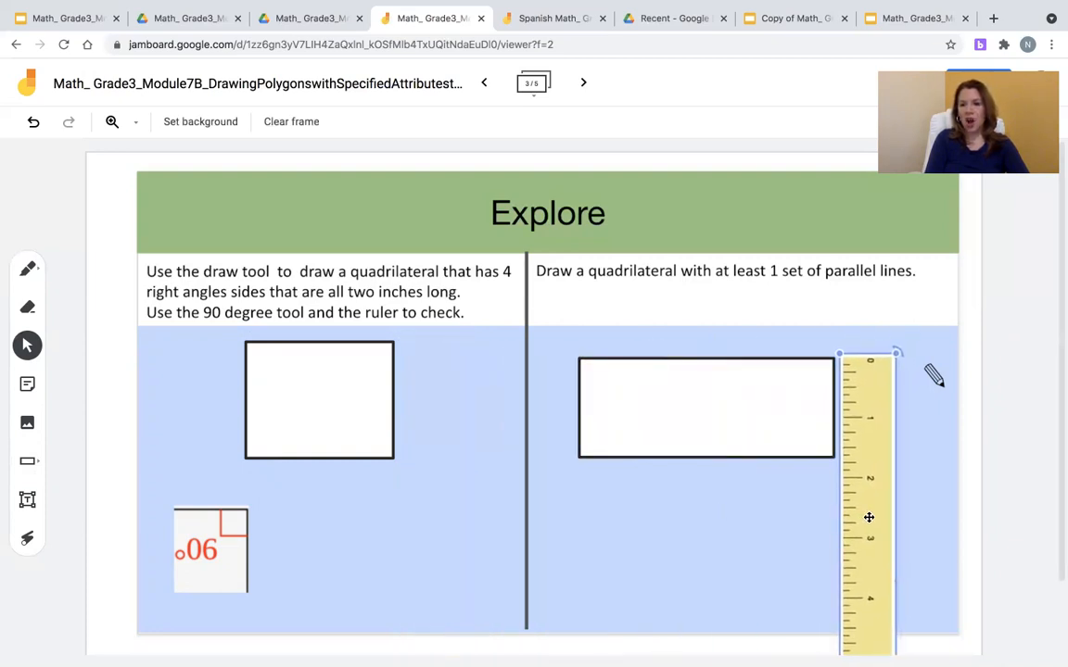
drag(868, 517, 533, 507)
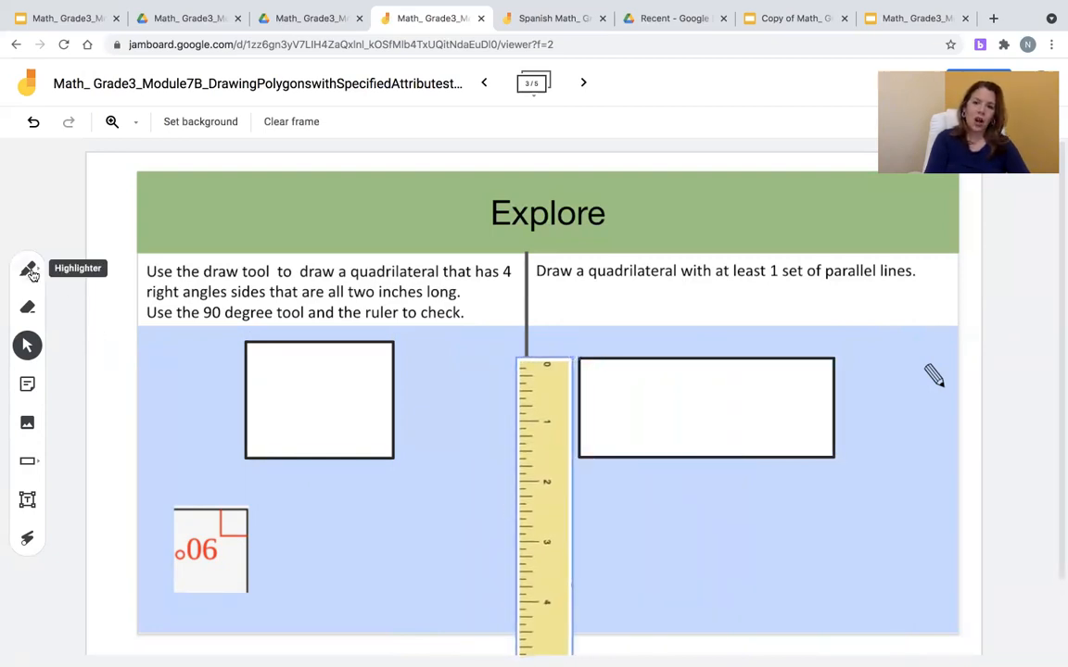
click(28, 269)
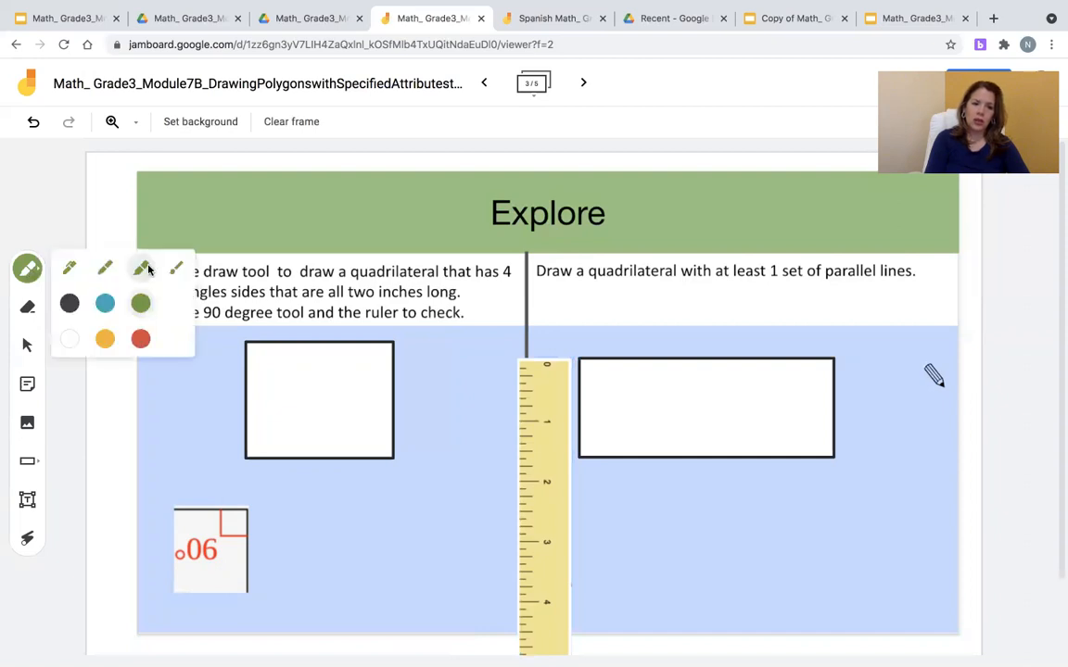
click(140, 268)
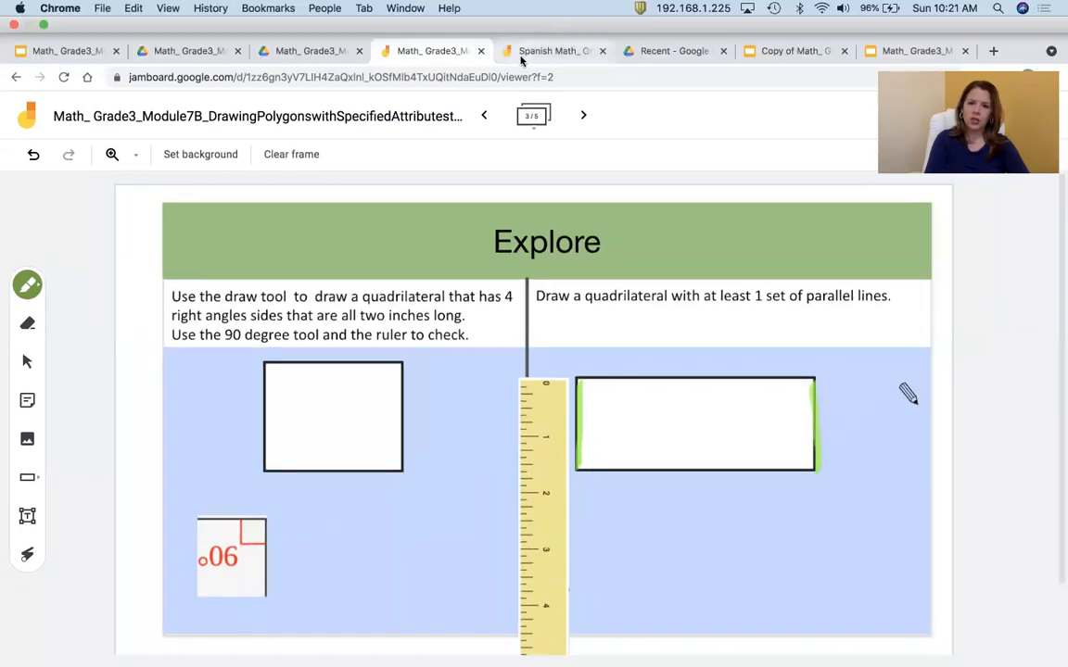
Open the Spanish Day 8 jamboard and page forward to frame 4 of 5, Summarize.
click(551, 51)
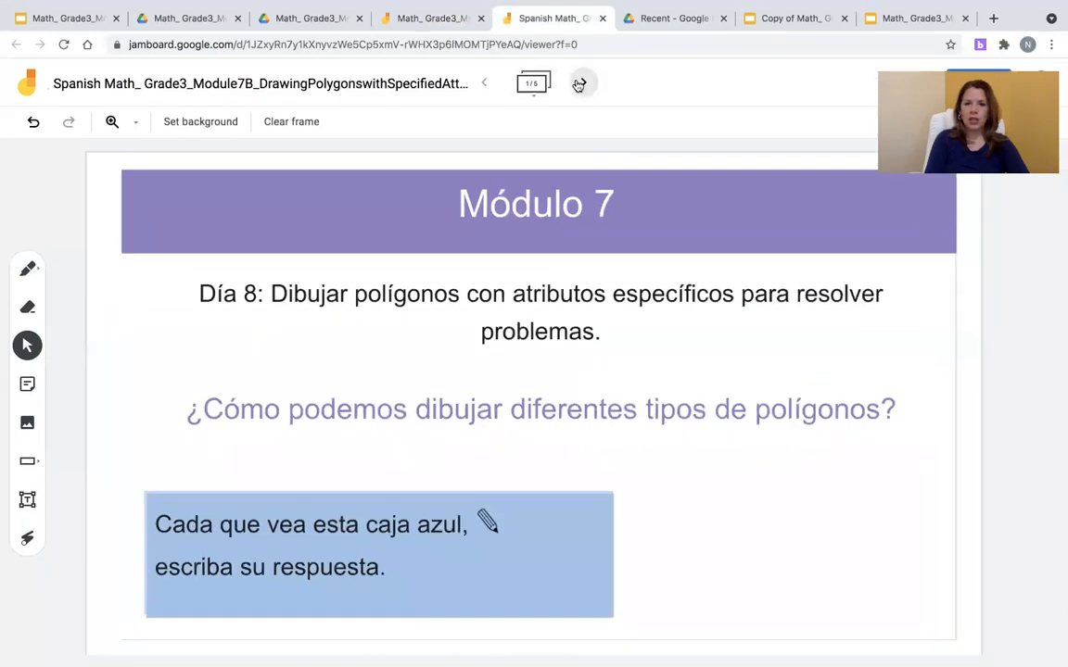
click(583, 82)
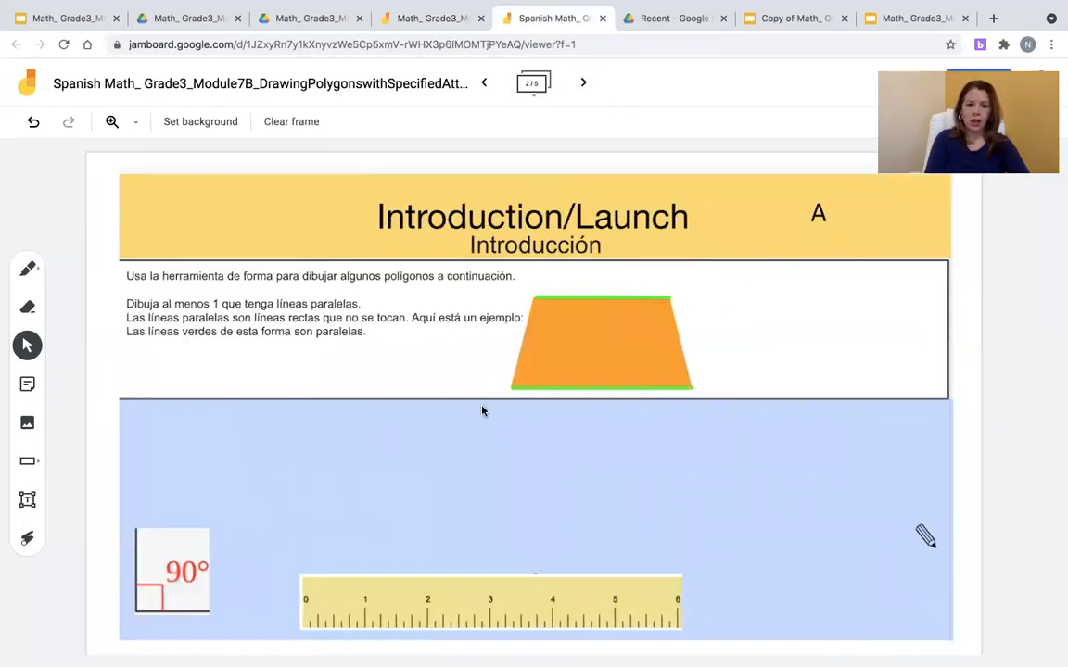
mouse_move(437, 600)
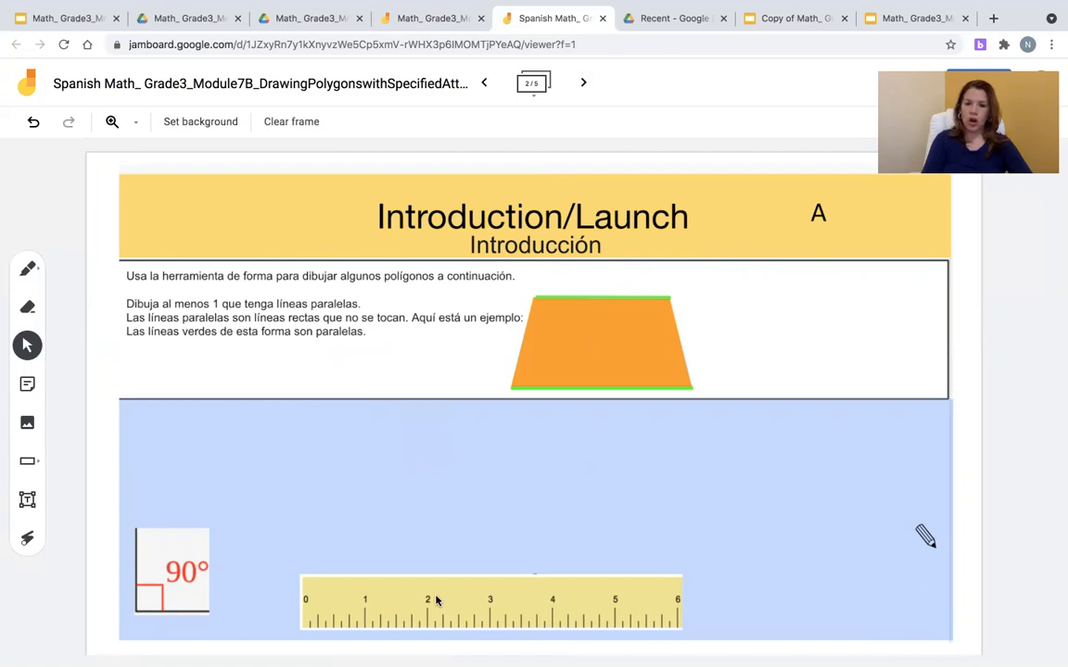
mouse_move(501, 347)
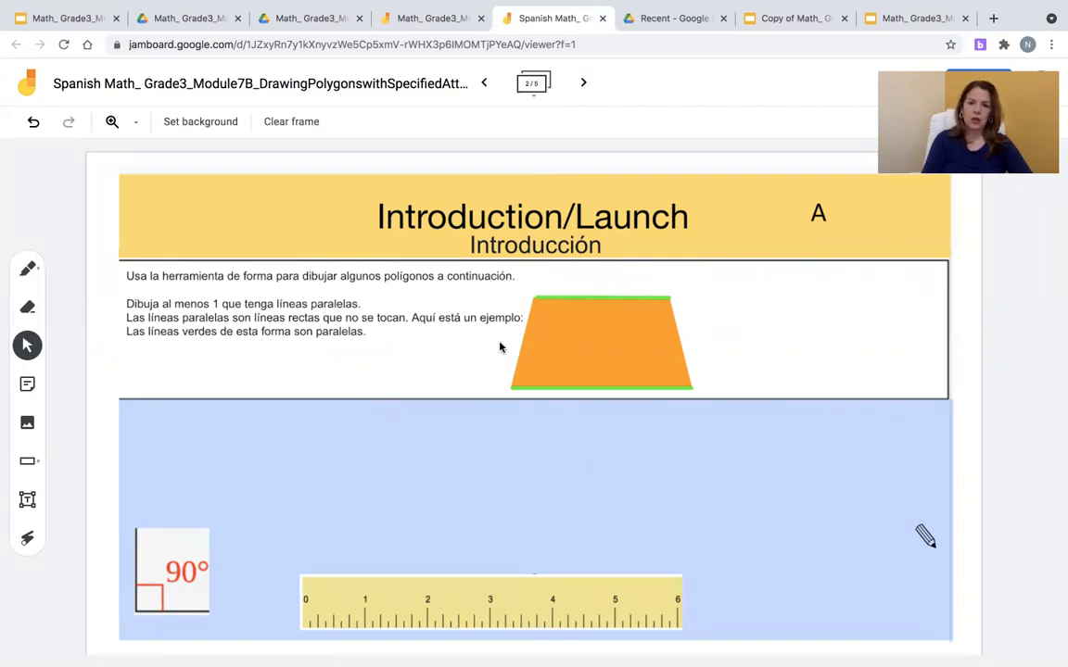
click(583, 83)
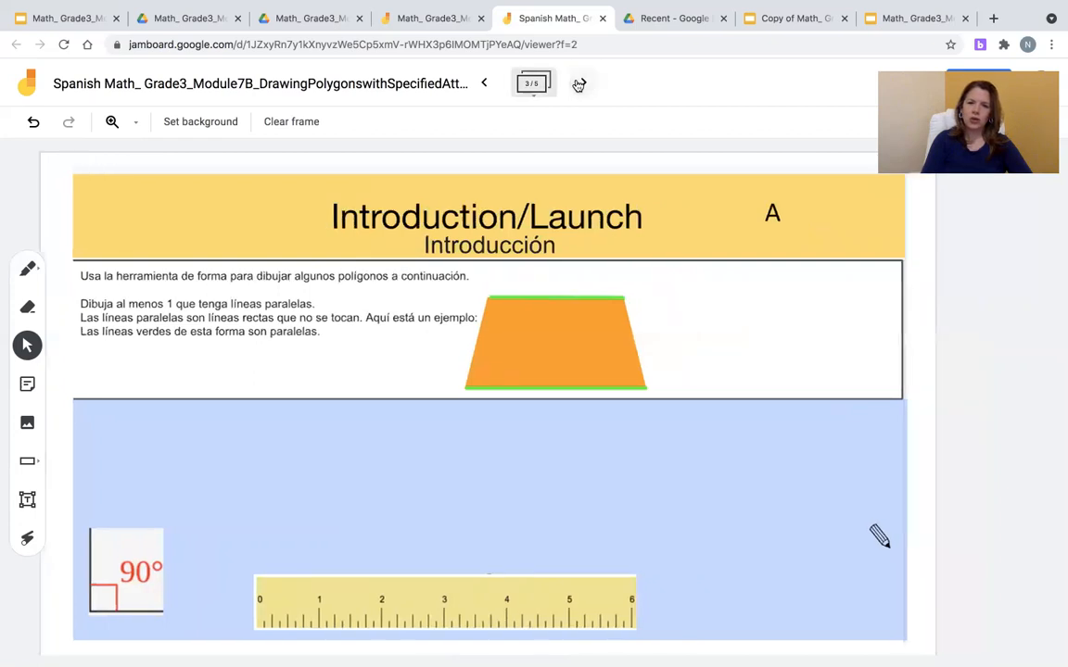
click(578, 83)
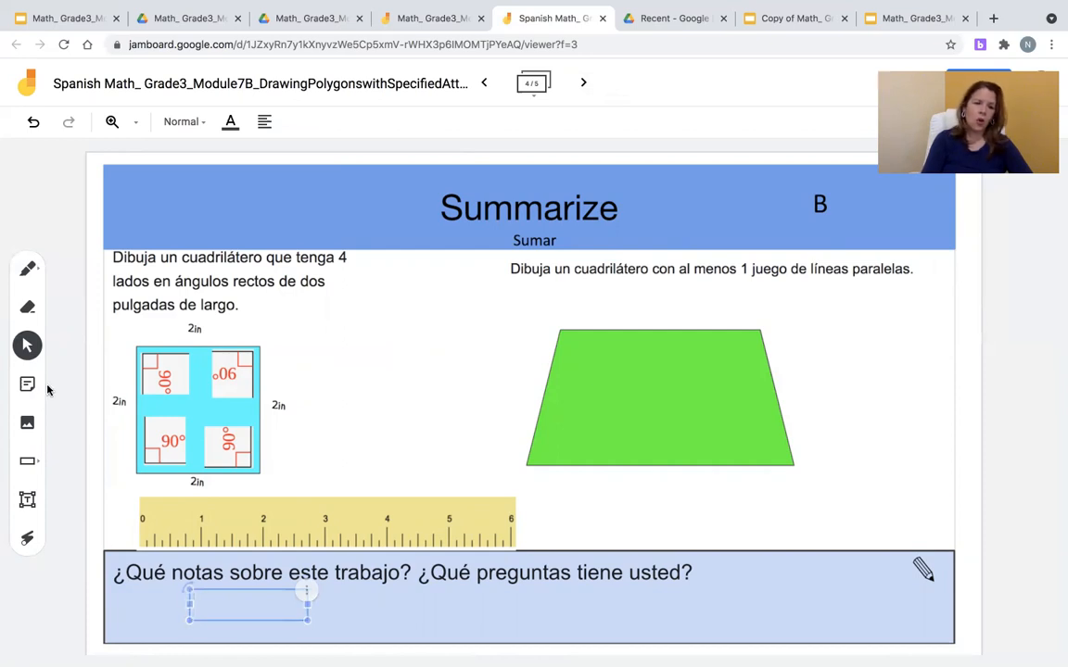
Create a new sticky note reading 'I notice'.
click(27, 383)
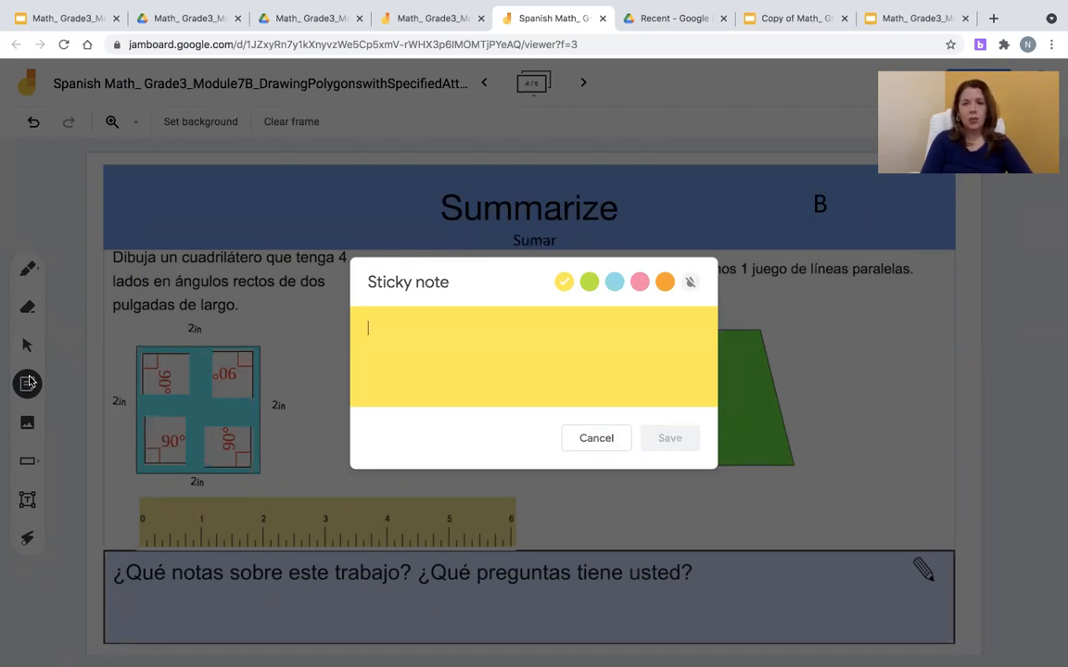
text(I not)
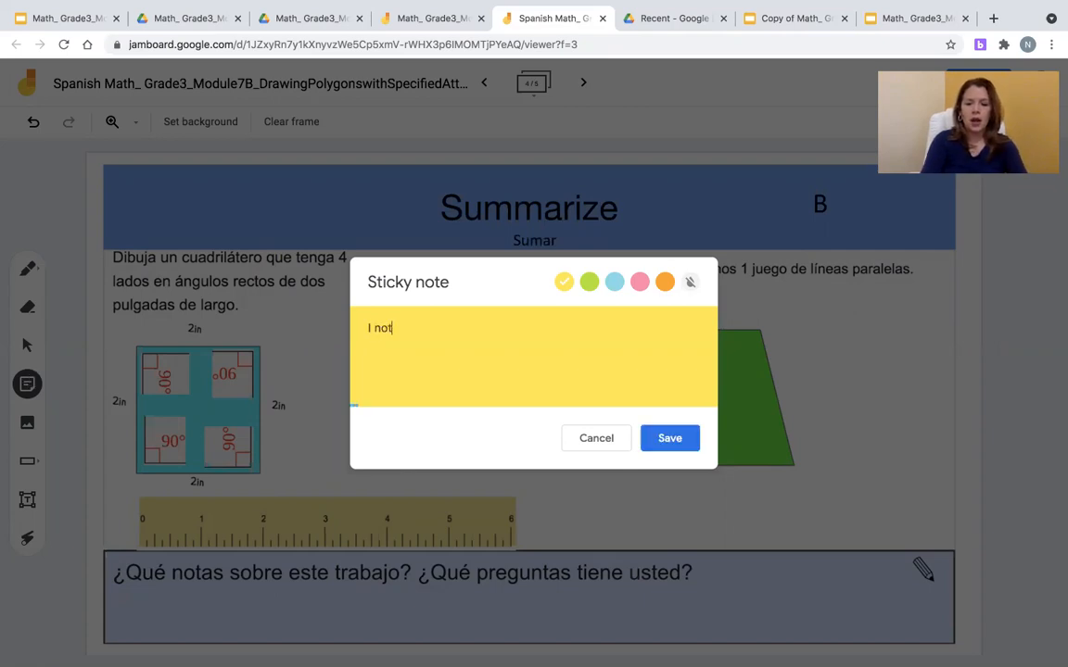
text(ice)
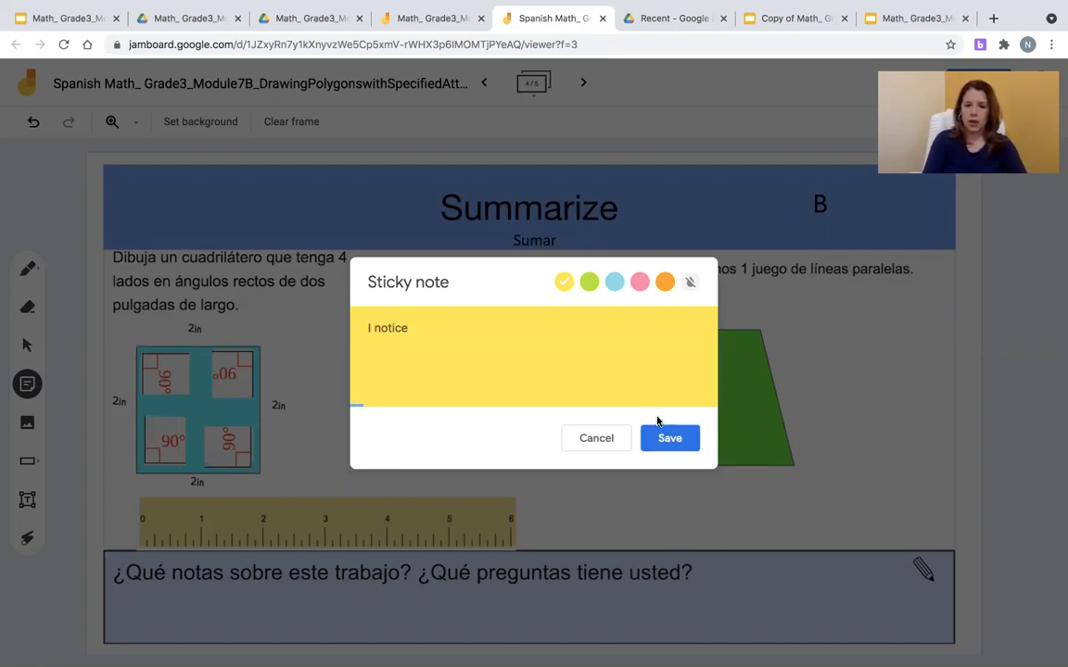
click(669, 437)
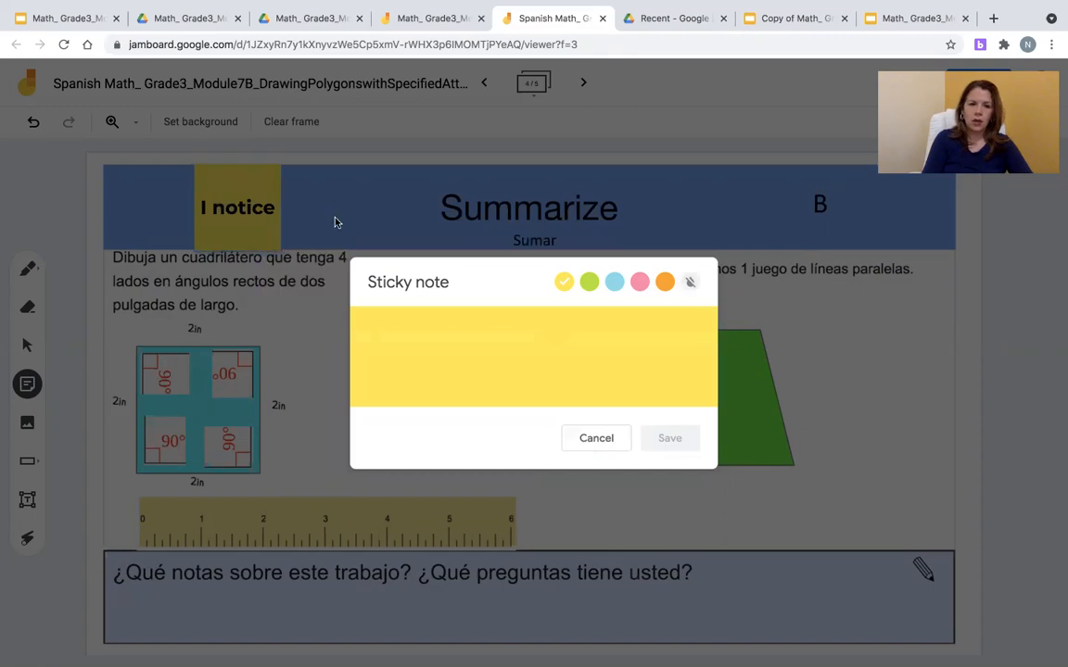
Move the sticky note into the bottom question box and extend it to 'I notice/ Yo noto'.
click(596, 438)
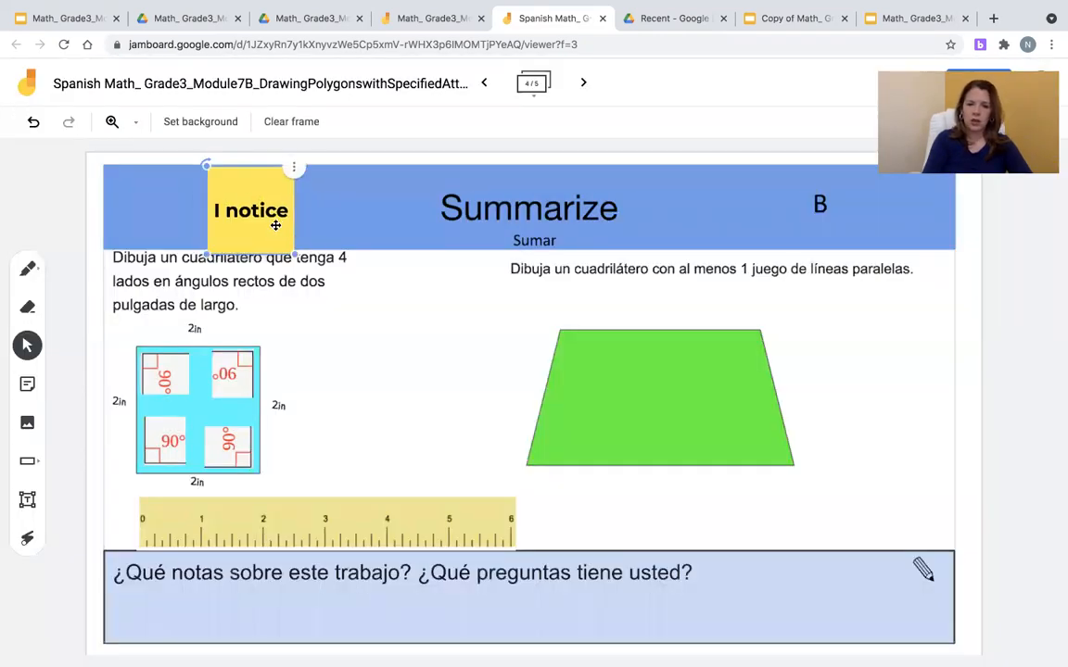
drag(250, 210, 792, 589)
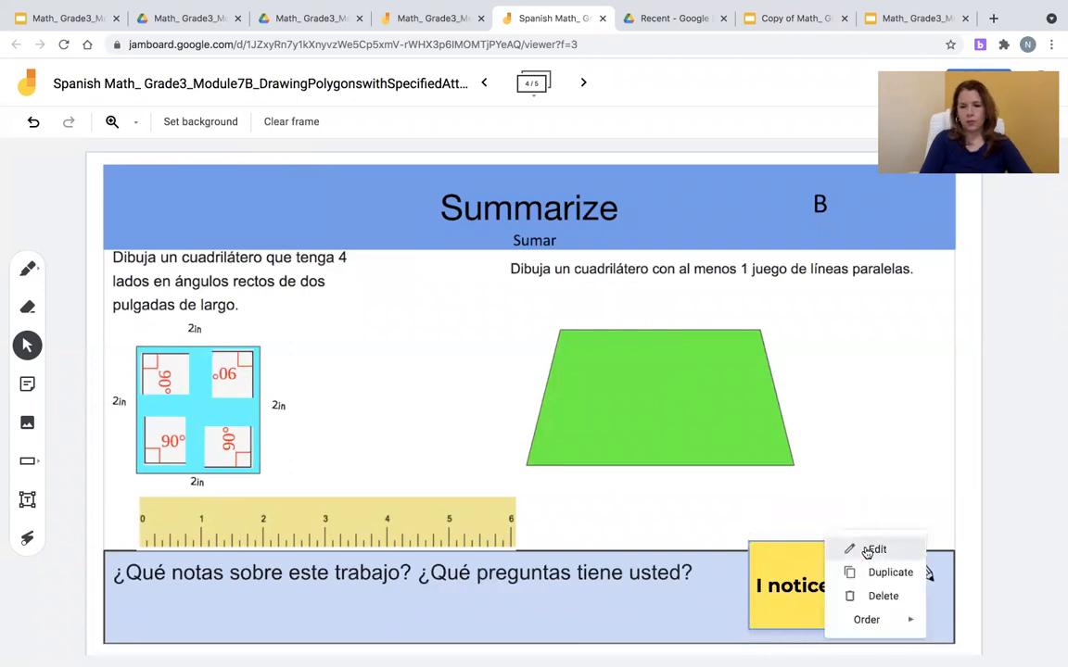
click(874, 549)
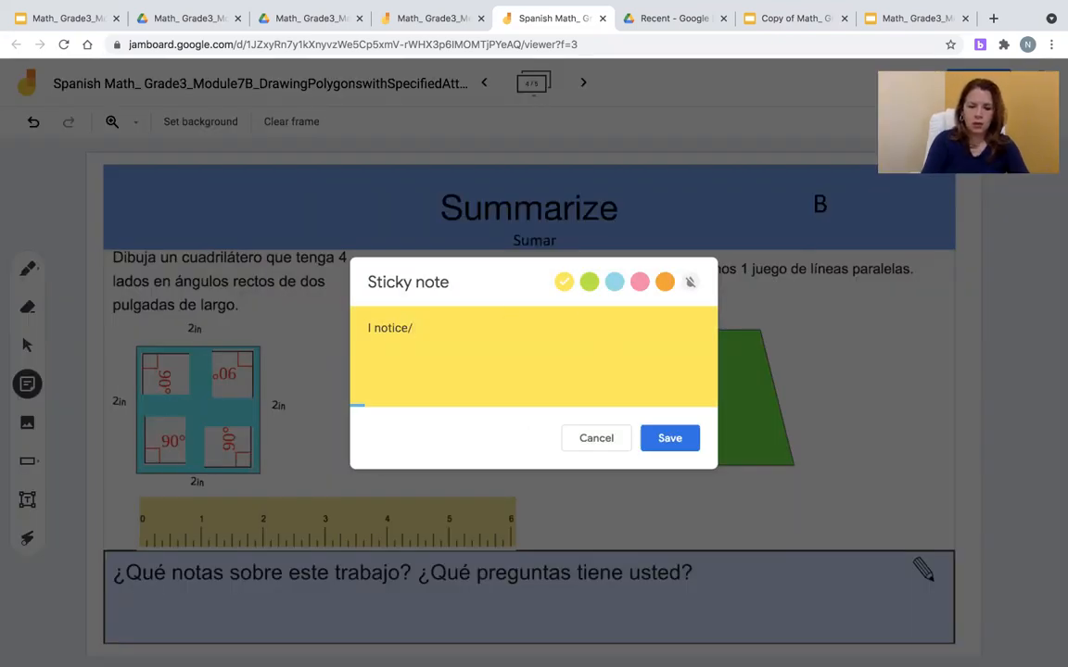
text(Yo noto)
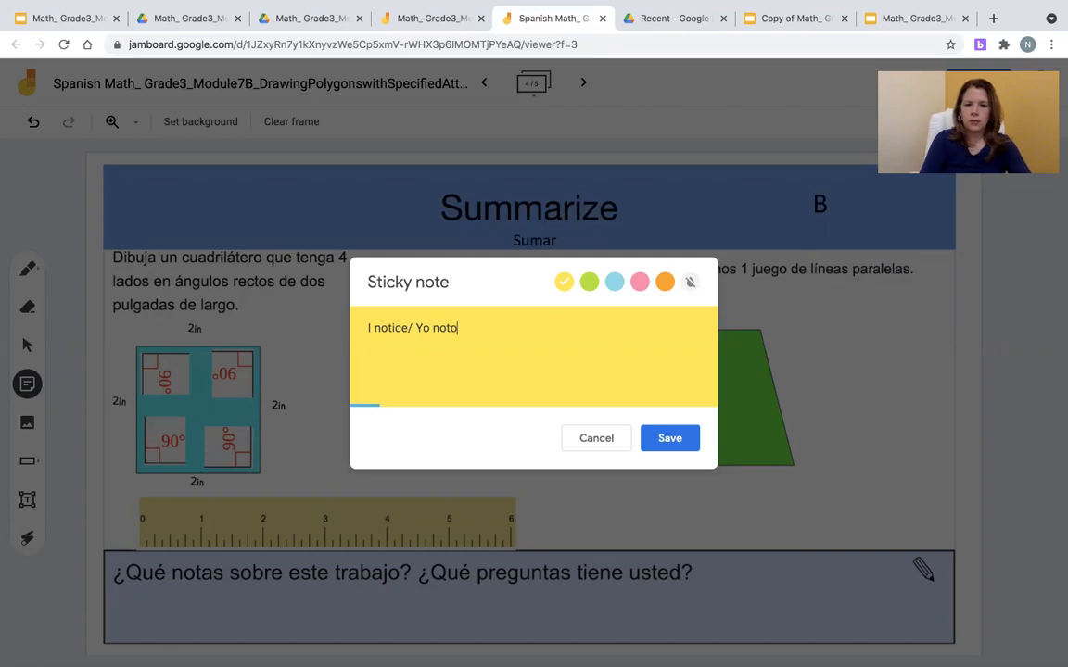
click(669, 437)
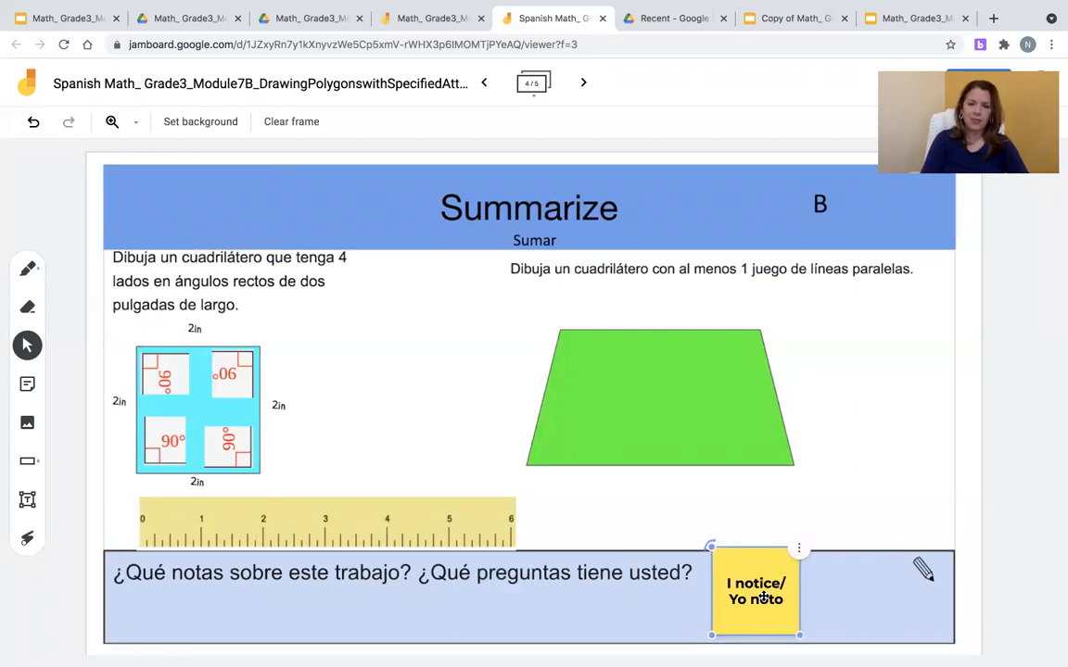
click(311, 170)
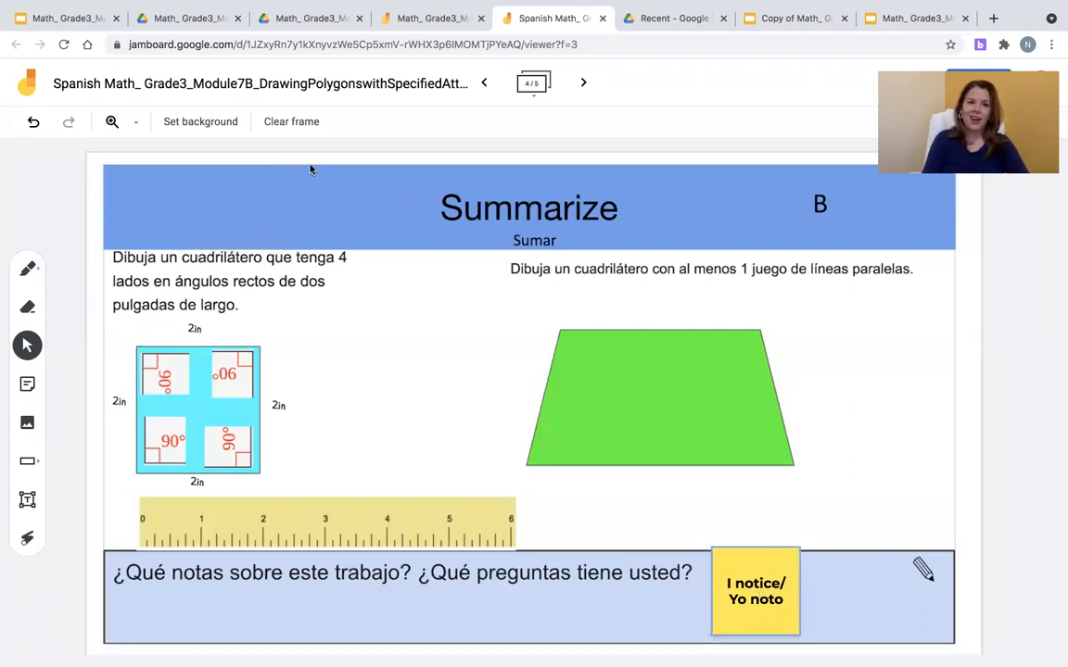
click(65, 18)
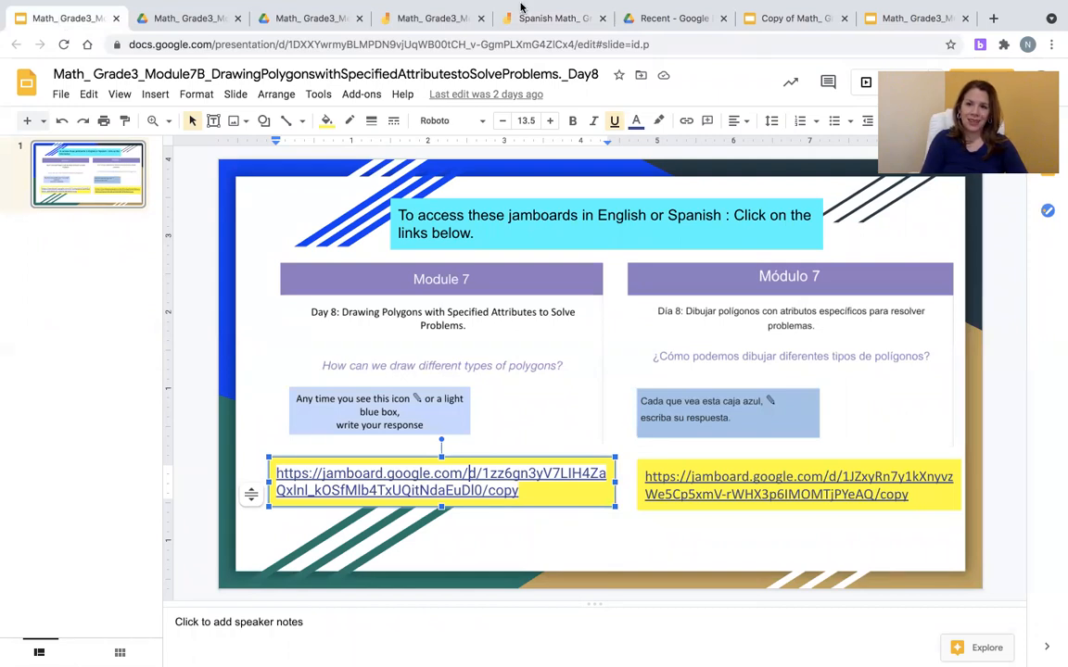
Switch to the Copy of Math teacher deck and show slide 1, For Teachers.
click(795, 18)
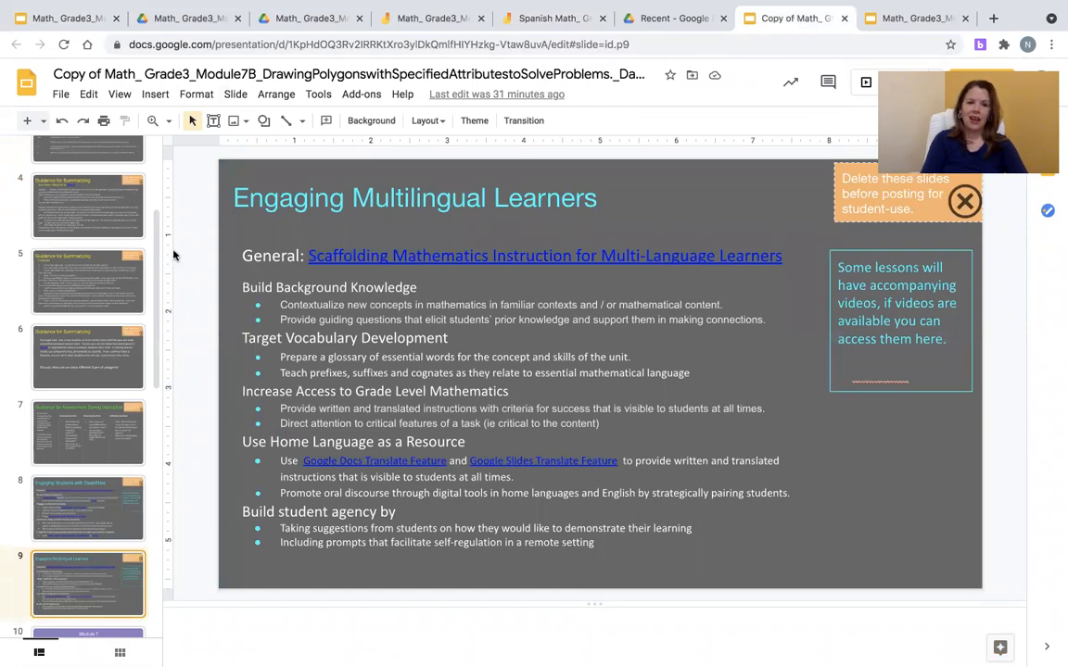
click(89, 357)
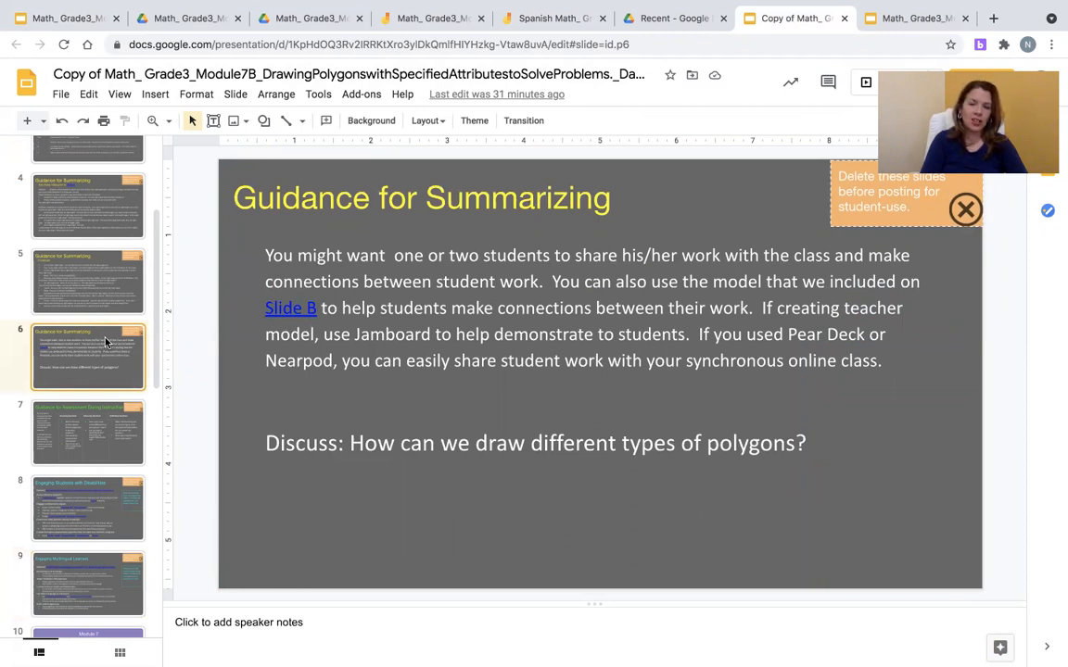
scroll(up, 3)
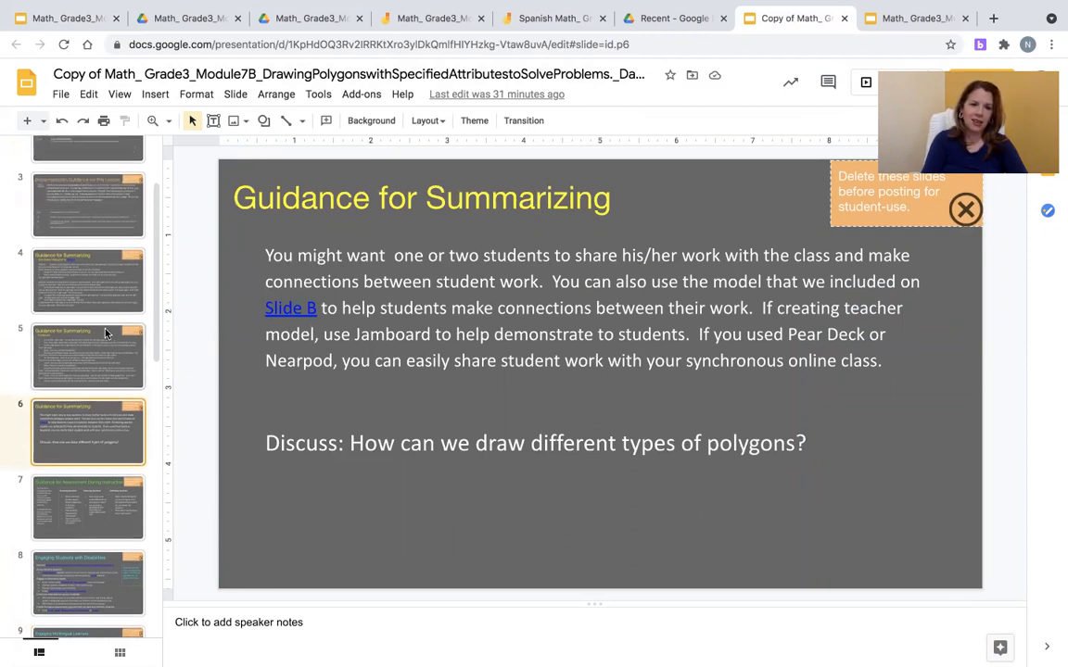
click(87, 174)
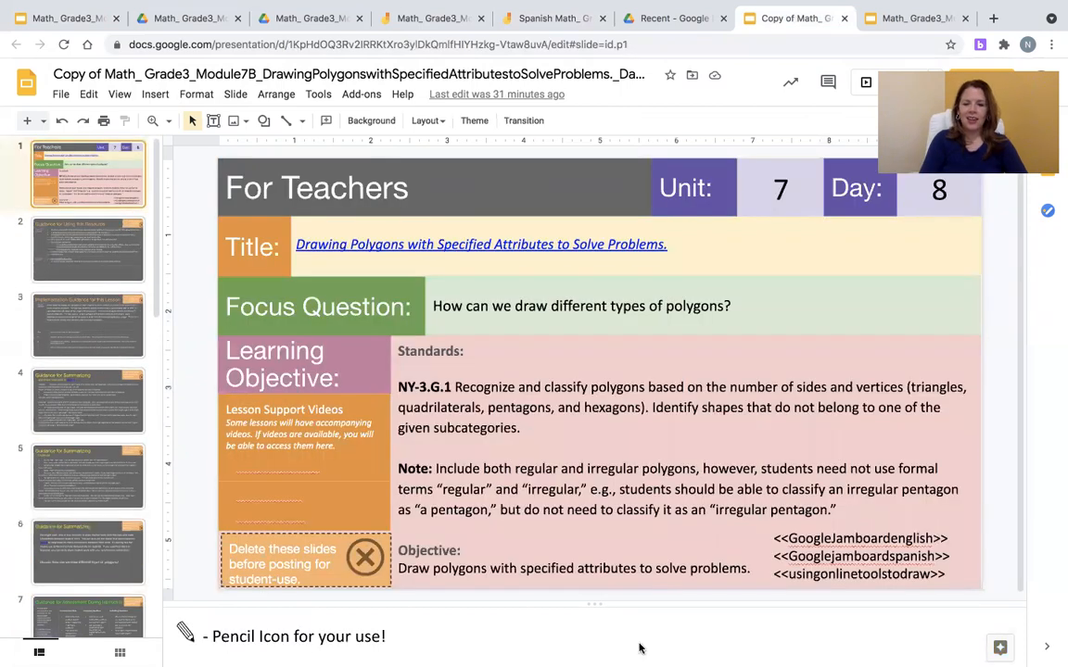